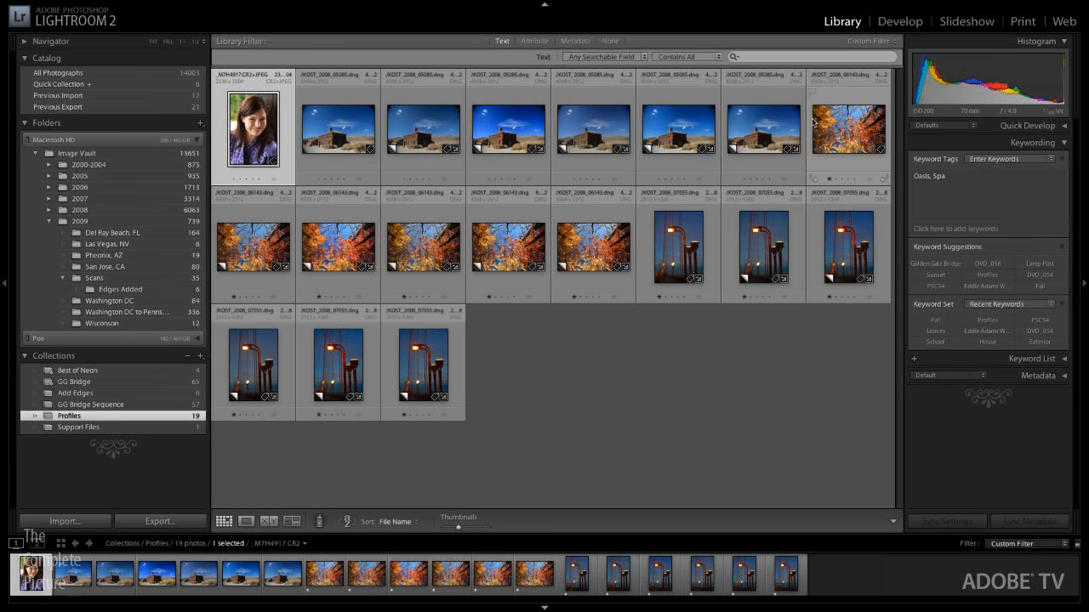
{"action": "mouse_move", "coordinate": [763, 129]}
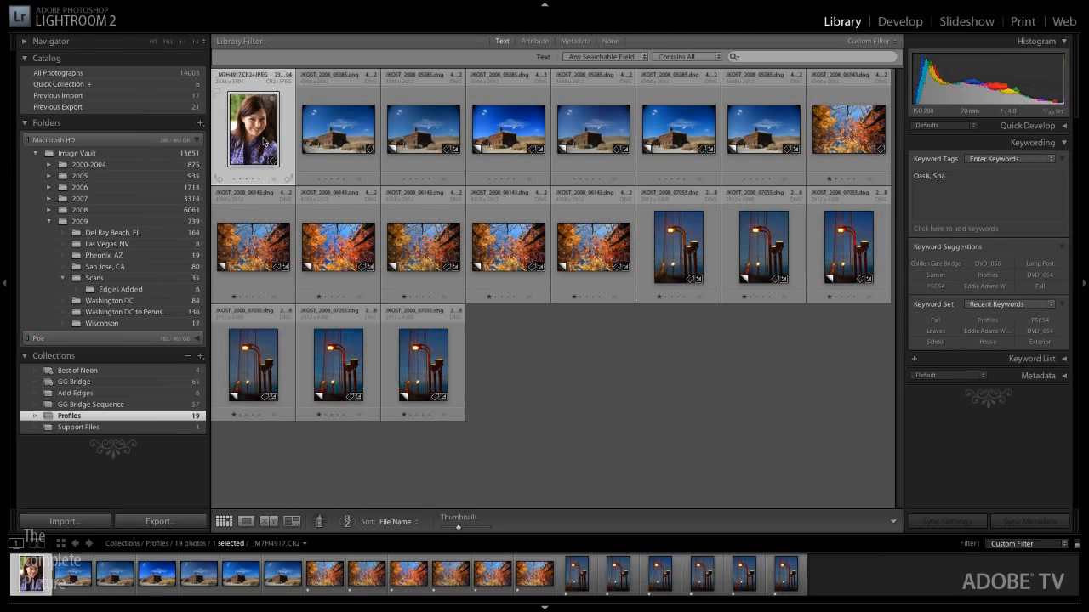
Create virtual copies of the portrait until six versions sit in the Profiles collection
{"action": "right_click", "coordinate": [262, 143]}
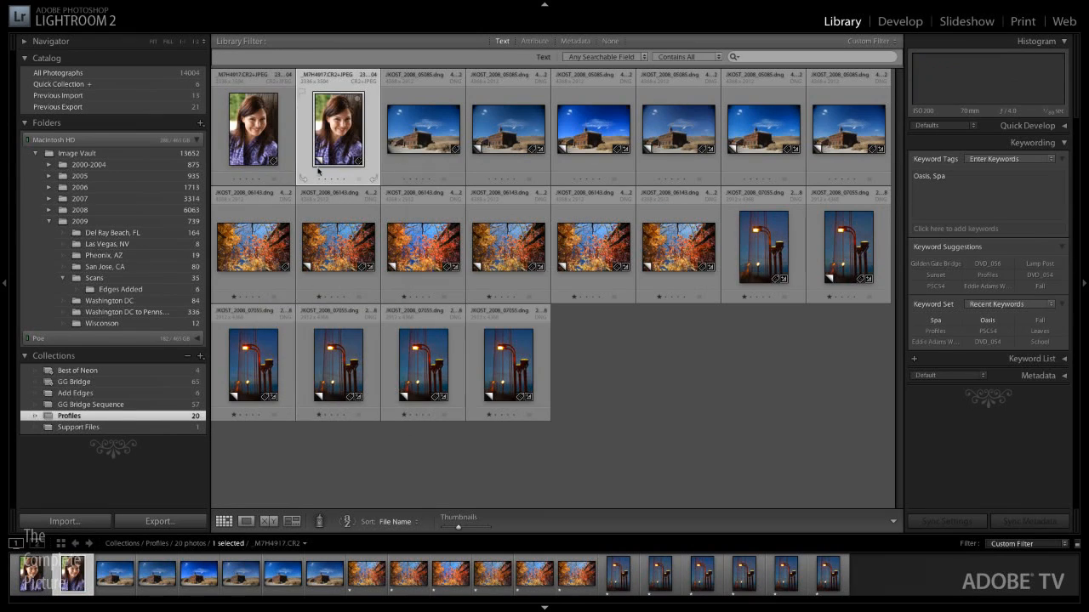
{"action": "right_click", "coordinate": [337, 128]}
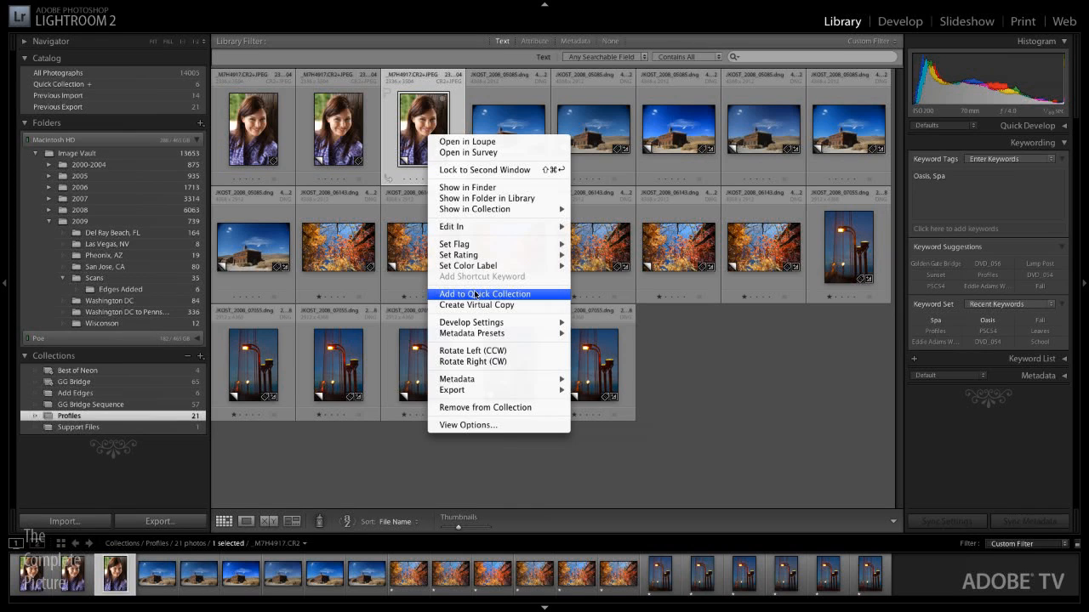
{"action": "mouse_move", "coordinate": [478, 310]}
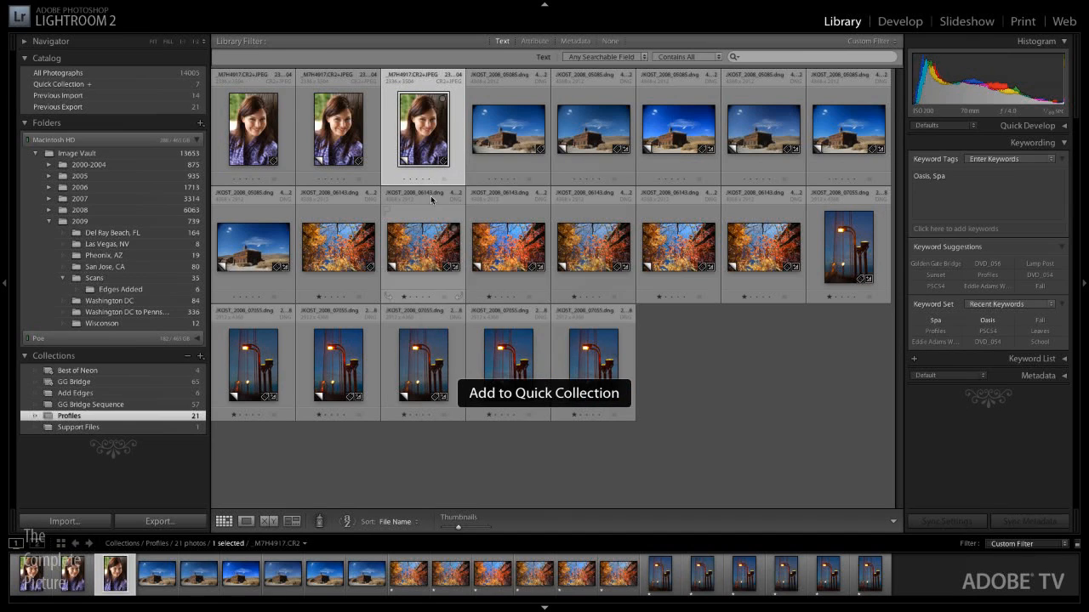
{"action": "right_click", "coordinate": [423, 128]}
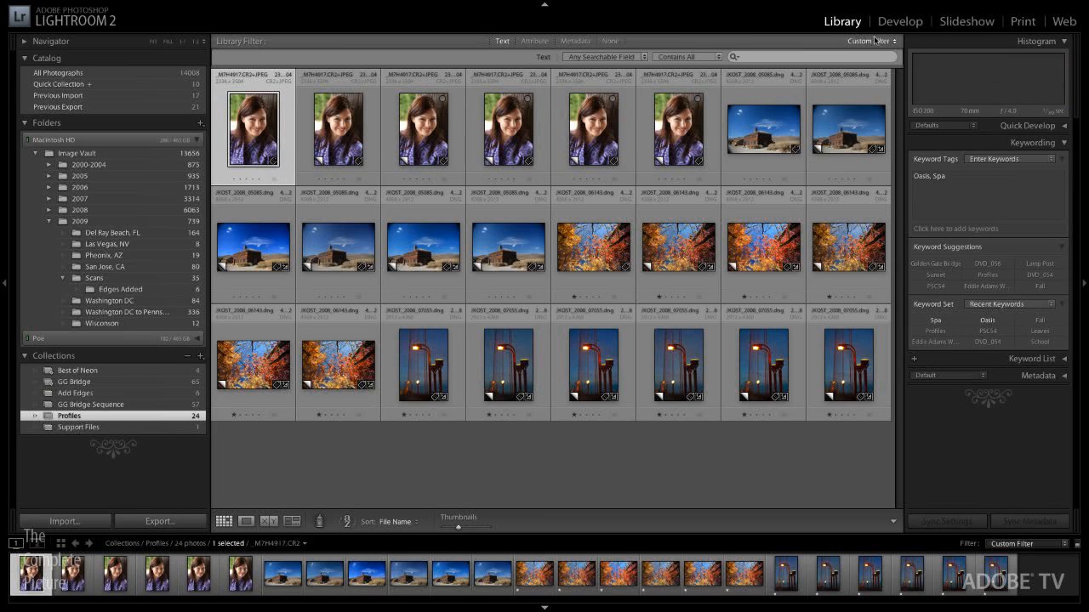
Open the portrait in the Develop module and show the Camera Calibration profile list, keeping Adobe Standard
{"action": "left_click", "coordinate": [919, 20]}
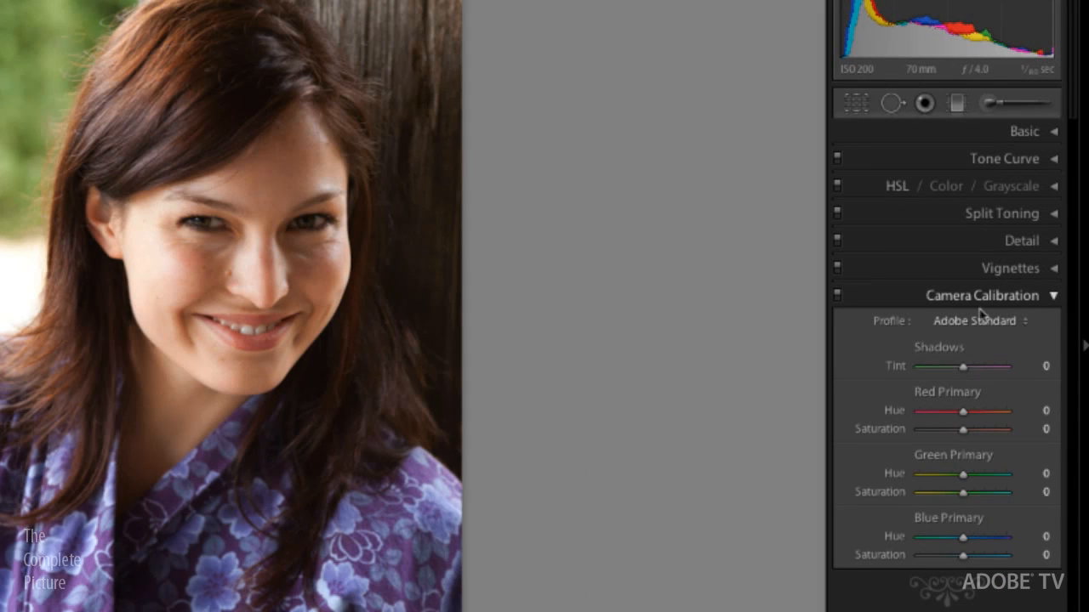
{"action": "left_click", "coordinate": [974, 321]}
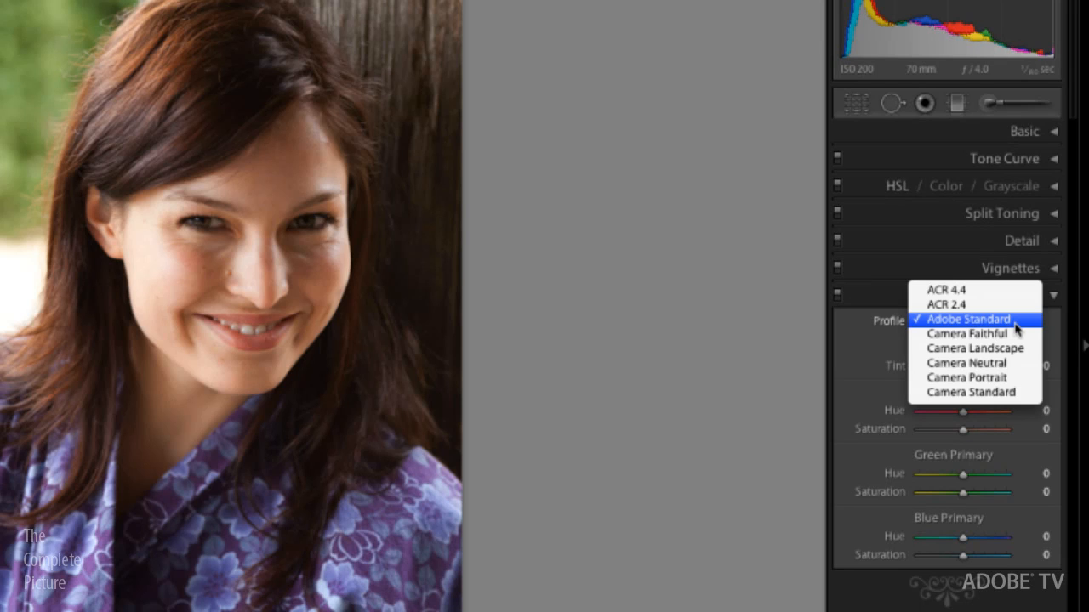
{"action": "mouse_move", "coordinate": [976, 304]}
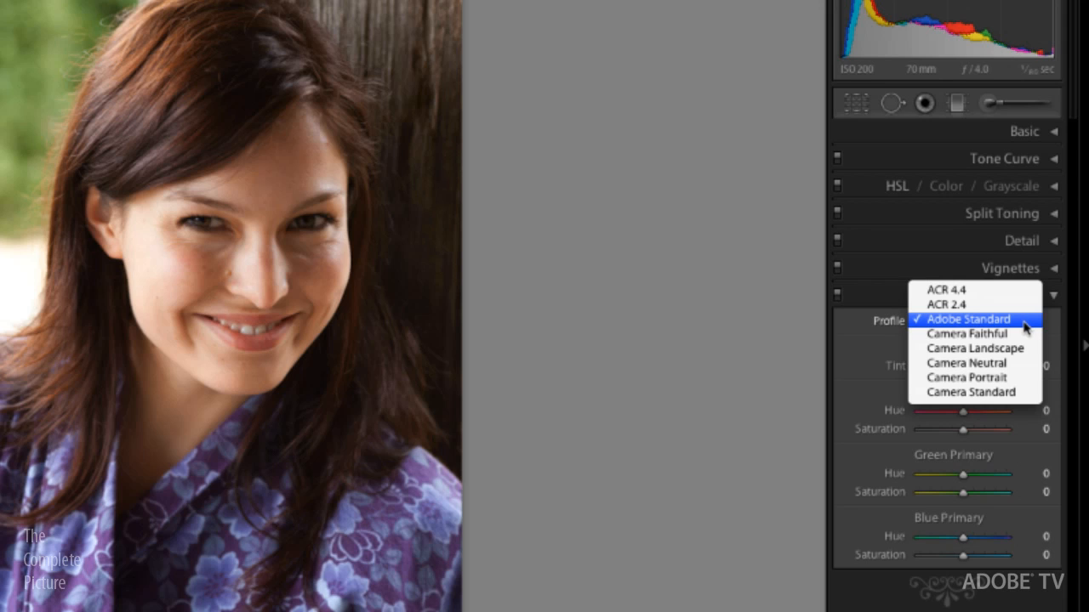
{"action": "left_click", "coordinate": [967, 319]}
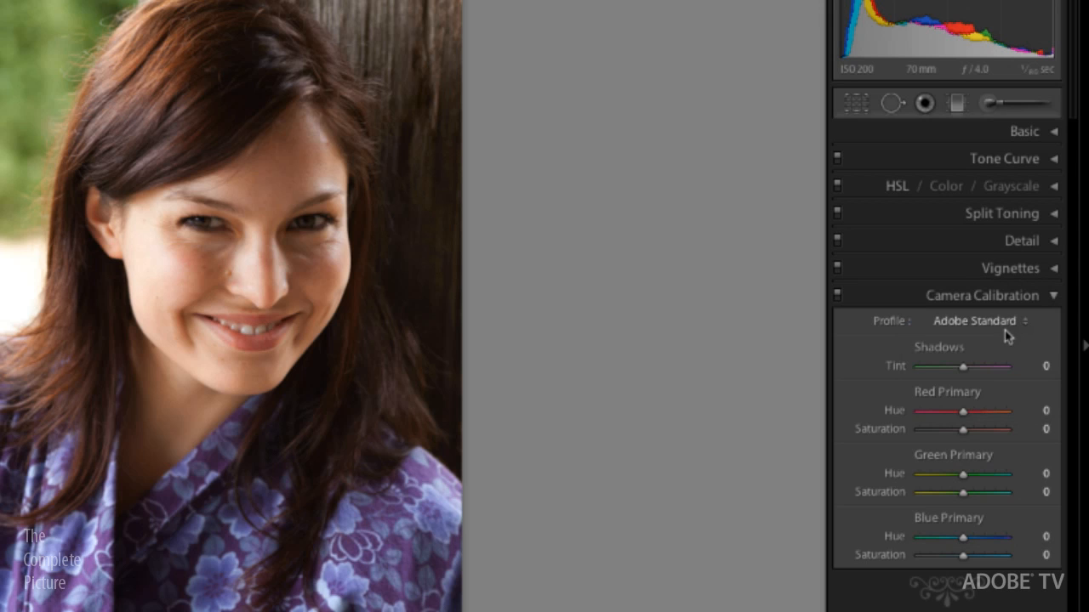
{"action": "left_click", "coordinate": [974, 321]}
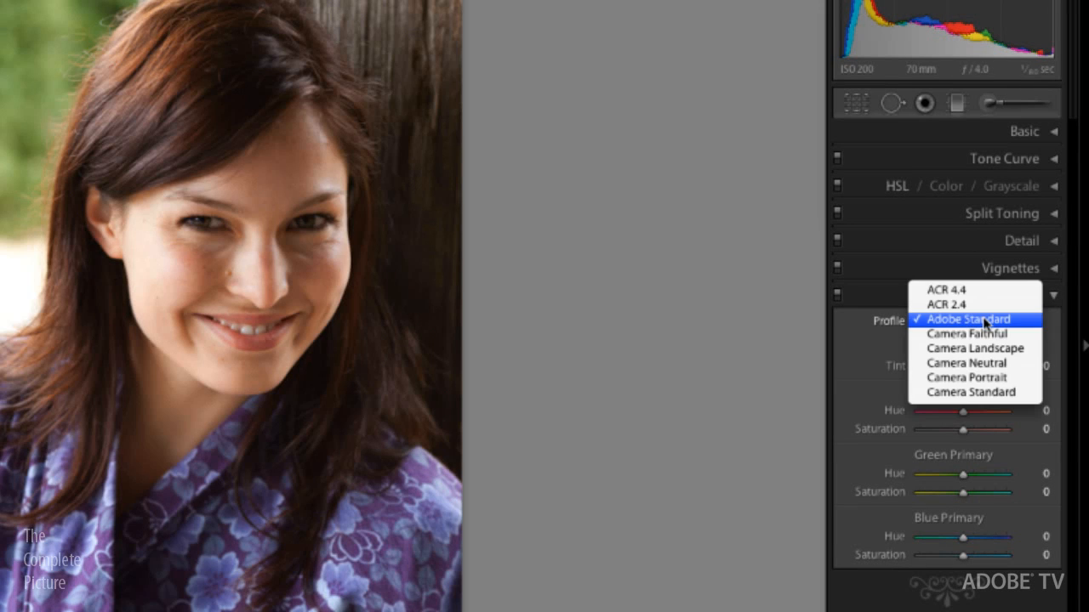
{"action": "mouse_move", "coordinate": [968, 378]}
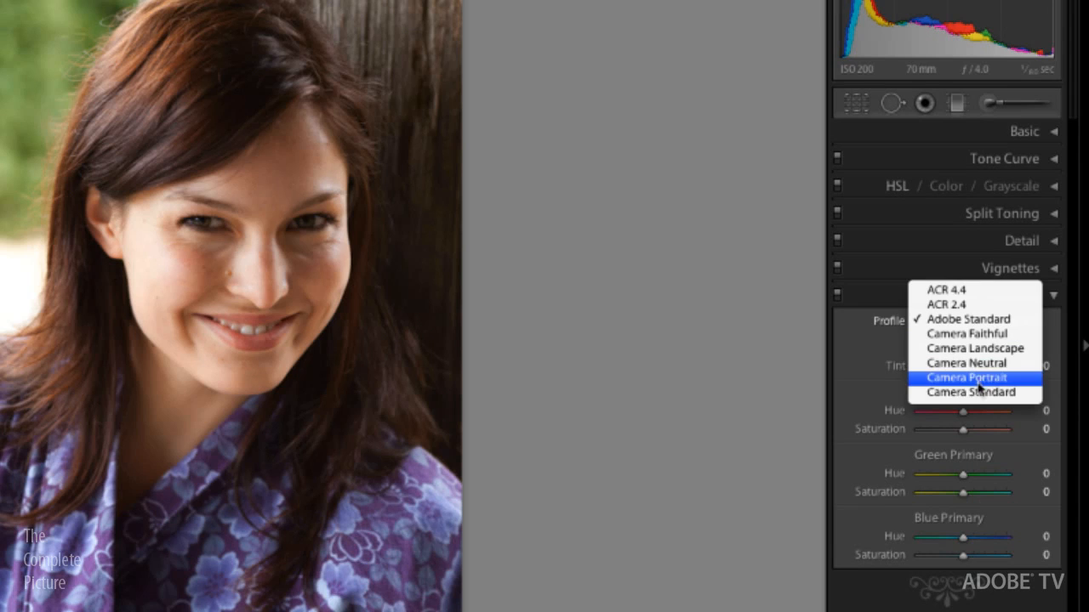
{"action": "mouse_move", "coordinate": [967, 333]}
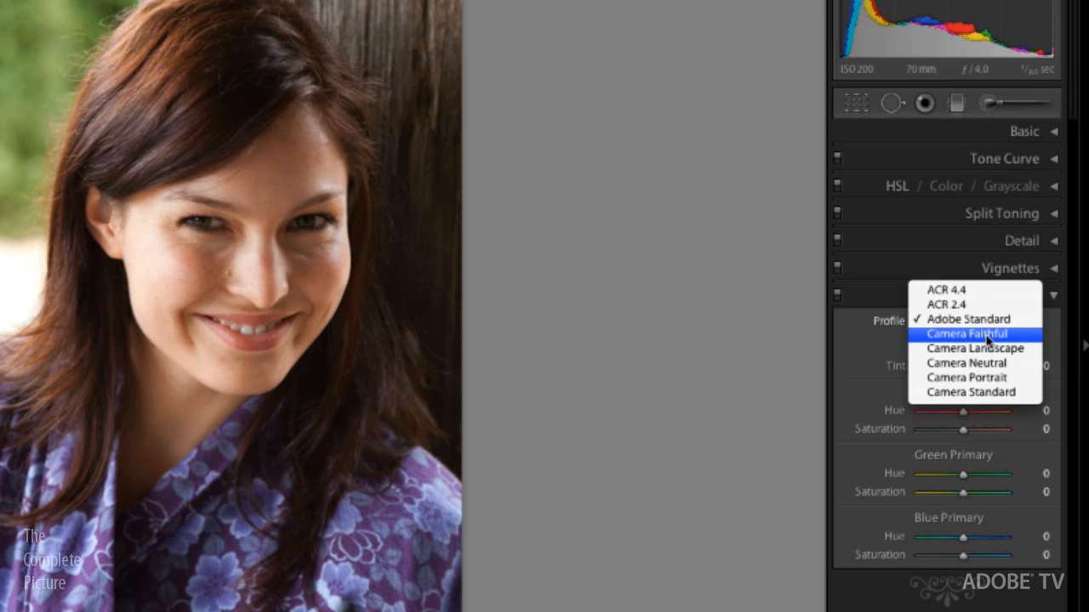
{"action": "mouse_move", "coordinate": [986, 319]}
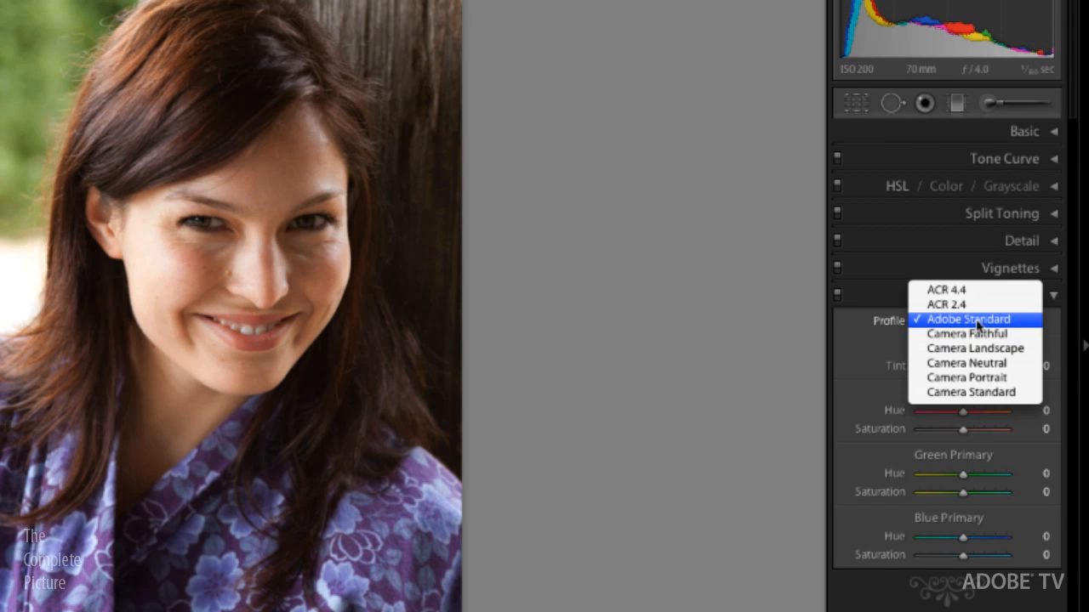
Give the third copy the Camera Landscape profile and the fourth Camera Neutral
{"action": "left_click", "coordinate": [966, 318]}
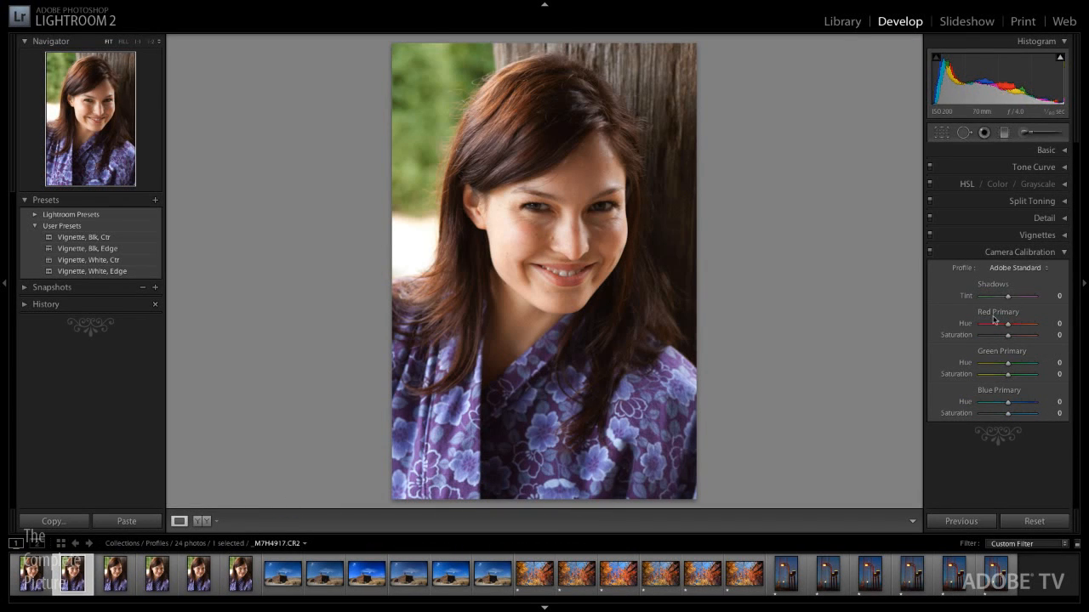
{"action": "left_click", "coordinate": [1017, 268]}
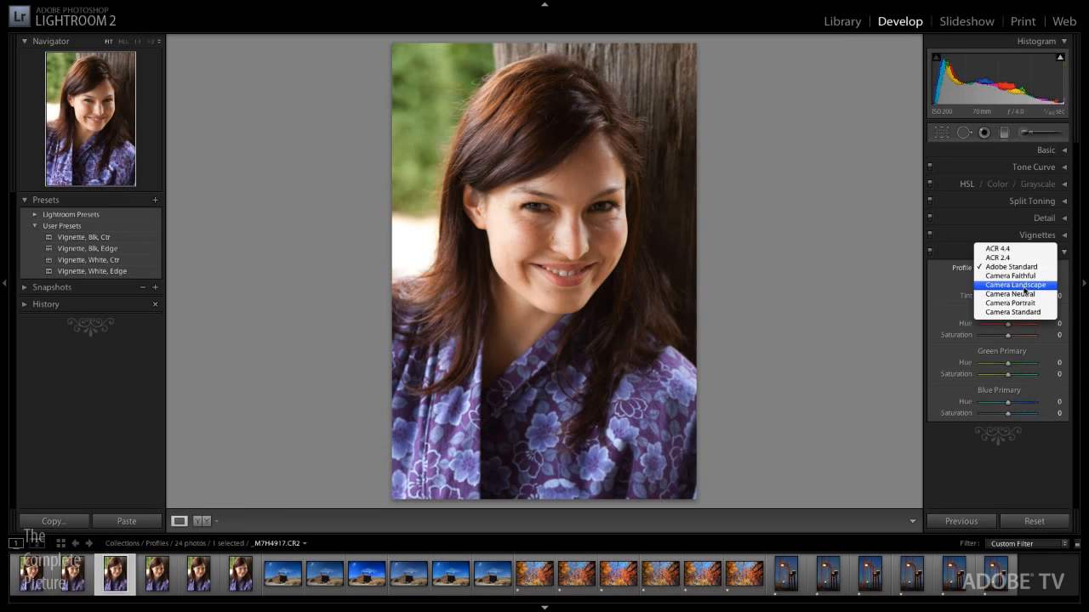
{"action": "left_click", "coordinate": [1011, 284]}
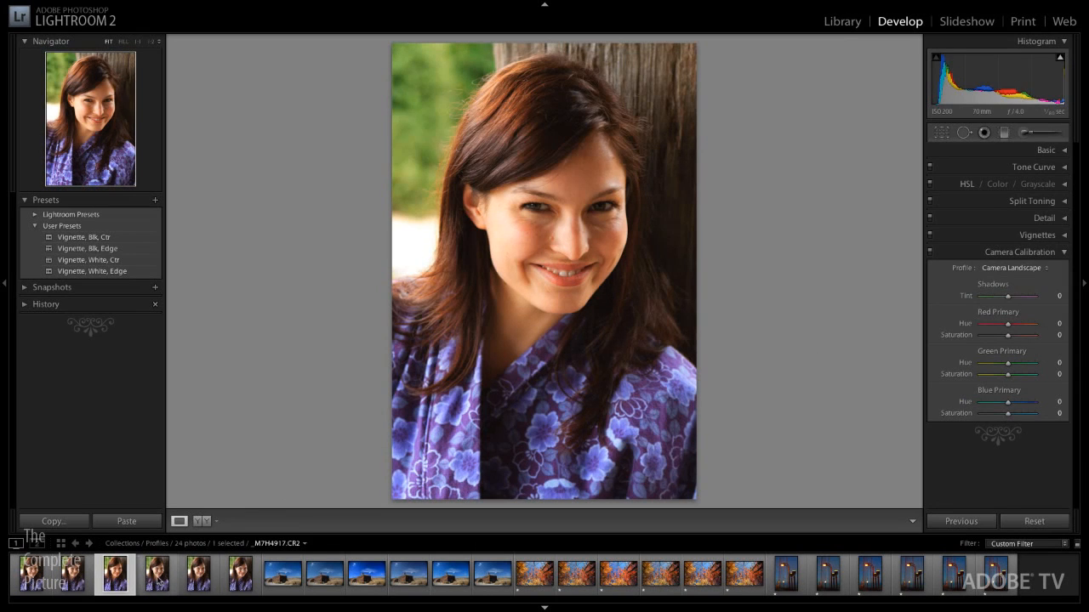
{"action": "left_click", "coordinate": [1012, 268]}
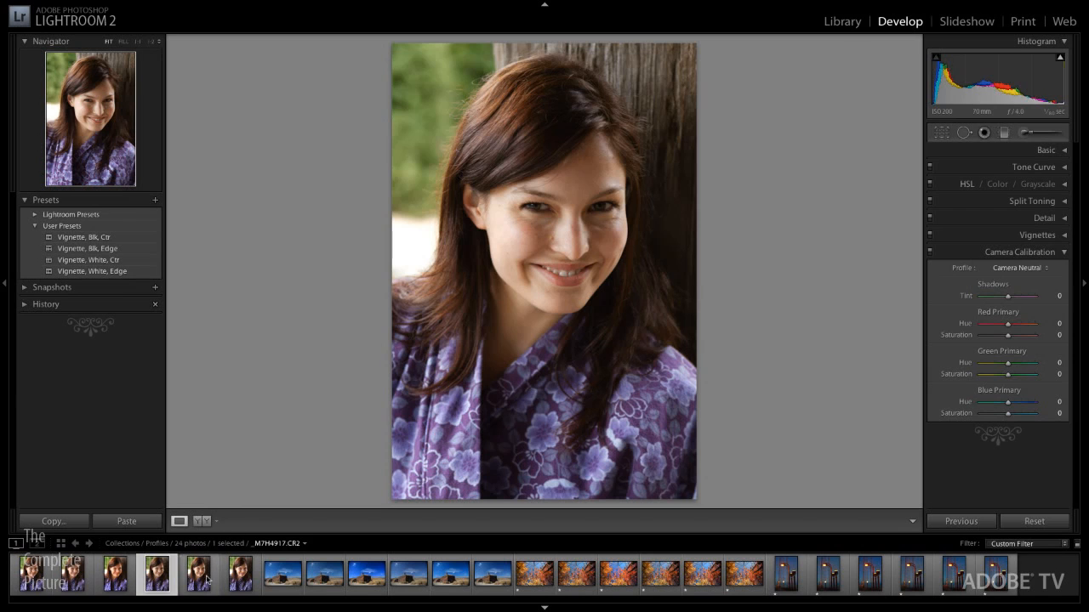
Give the fifth copy Camera Portrait and the sixth Camera Standard, then select all six copies
{"action": "left_click", "coordinate": [1017, 268]}
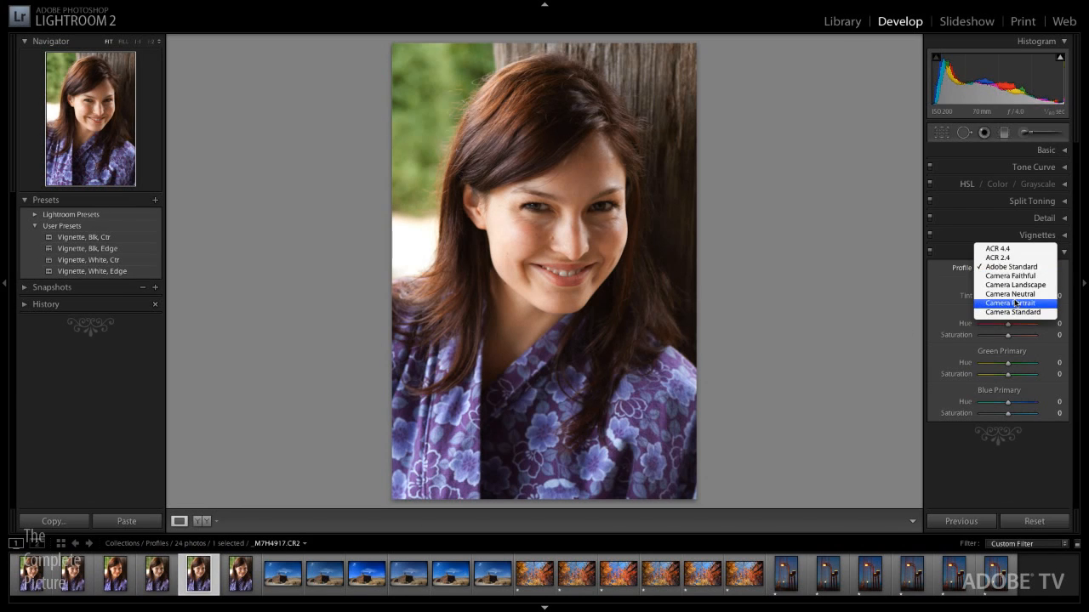
{"action": "left_click", "coordinate": [1011, 302]}
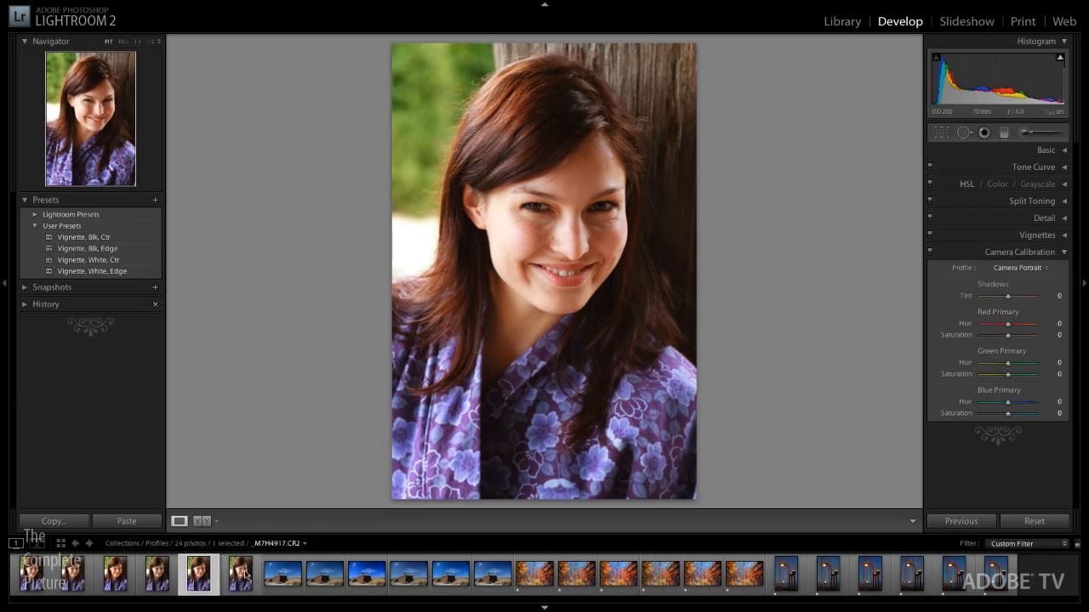
{"action": "left_click", "coordinate": [1016, 268]}
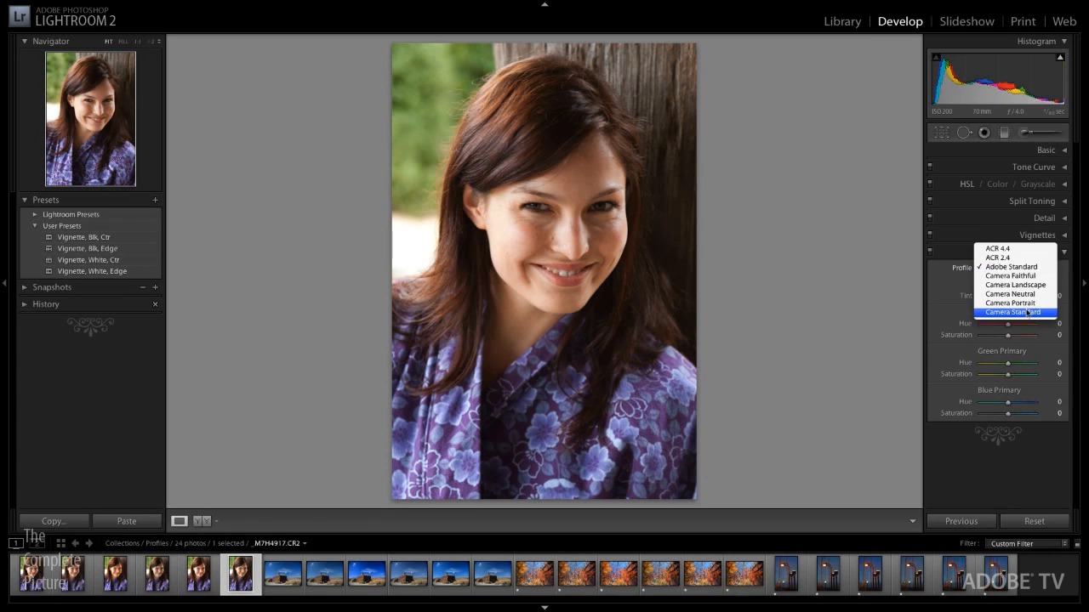
{"action": "left_click", "coordinate": [1012, 312]}
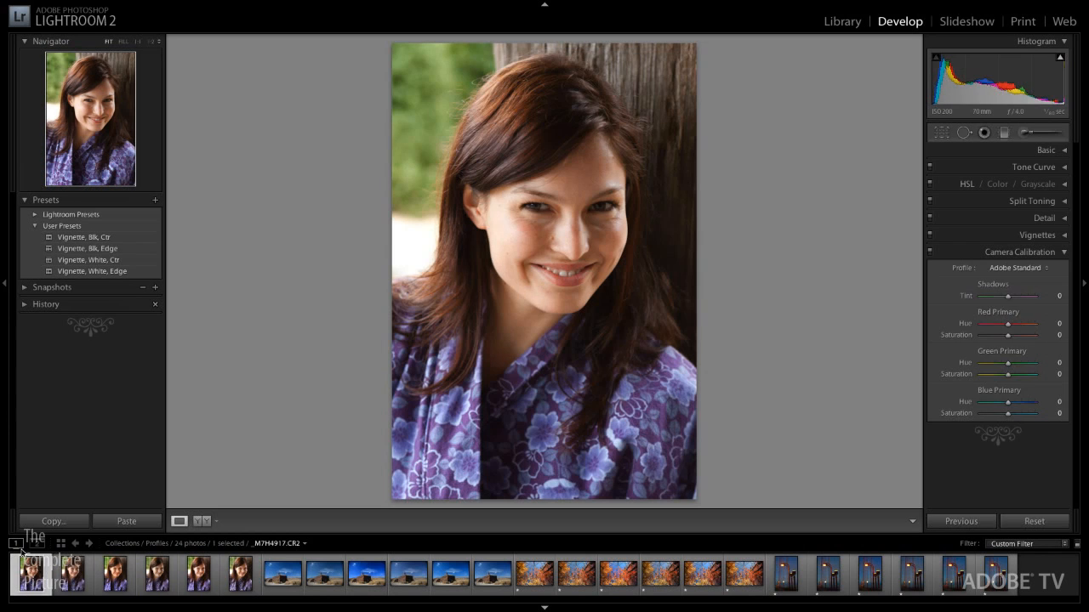
{"action": "left_click", "coordinate": [1016, 268]}
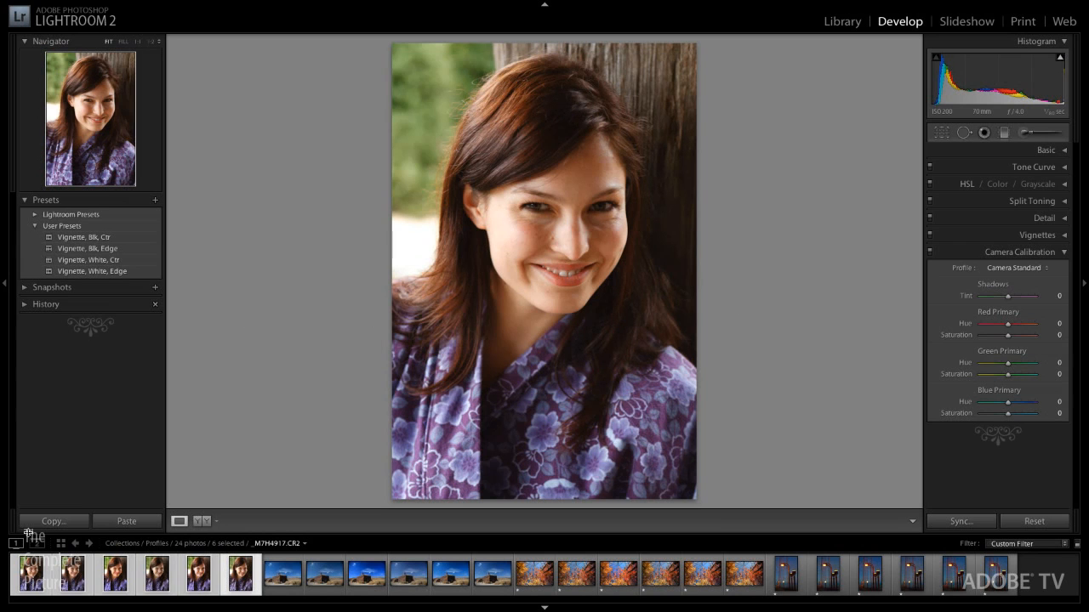
Show the six selected portrait copies side by side in Survey view
{"action": "left_click", "coordinate": [841, 21]}
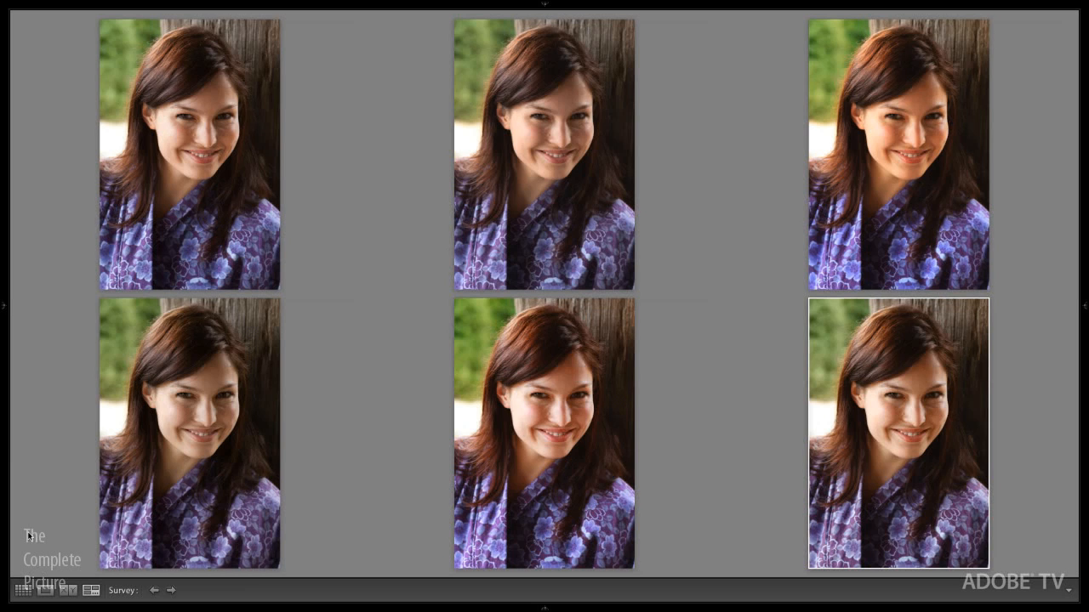
{"action": "mouse_move", "coordinate": [370, 290]}
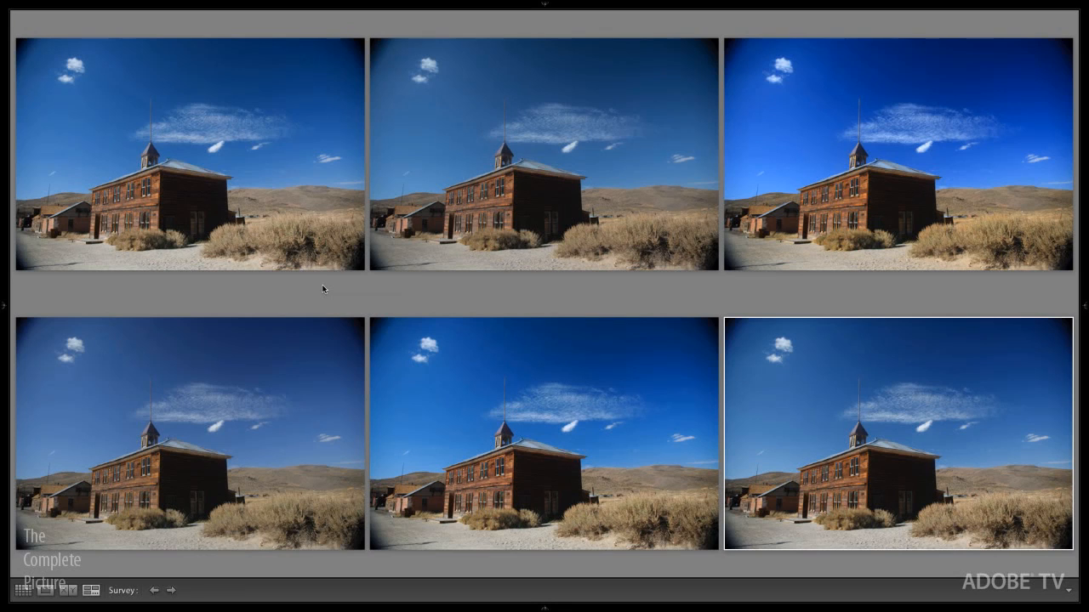
{"action": "mouse_move", "coordinate": [633, 392]}
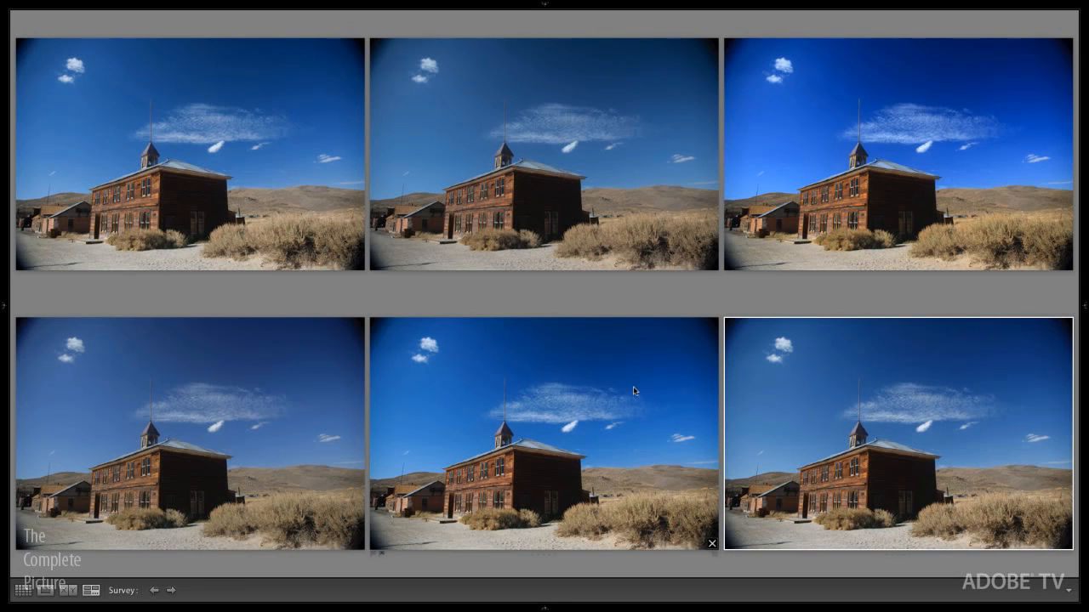
{"action": "mouse_move", "coordinate": [626, 366]}
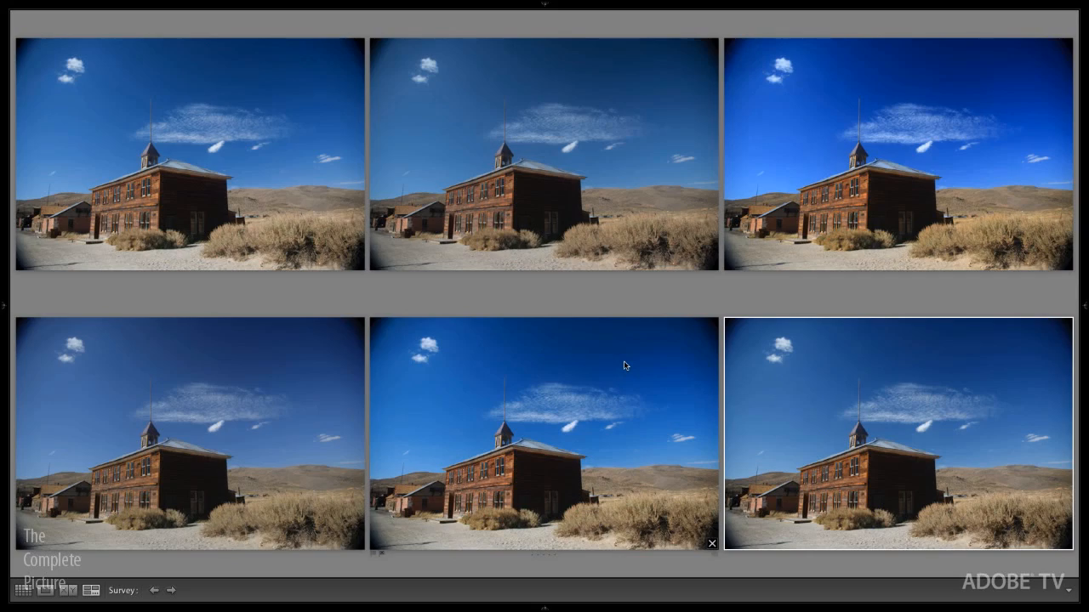
{"action": "mouse_move", "coordinate": [563, 562]}
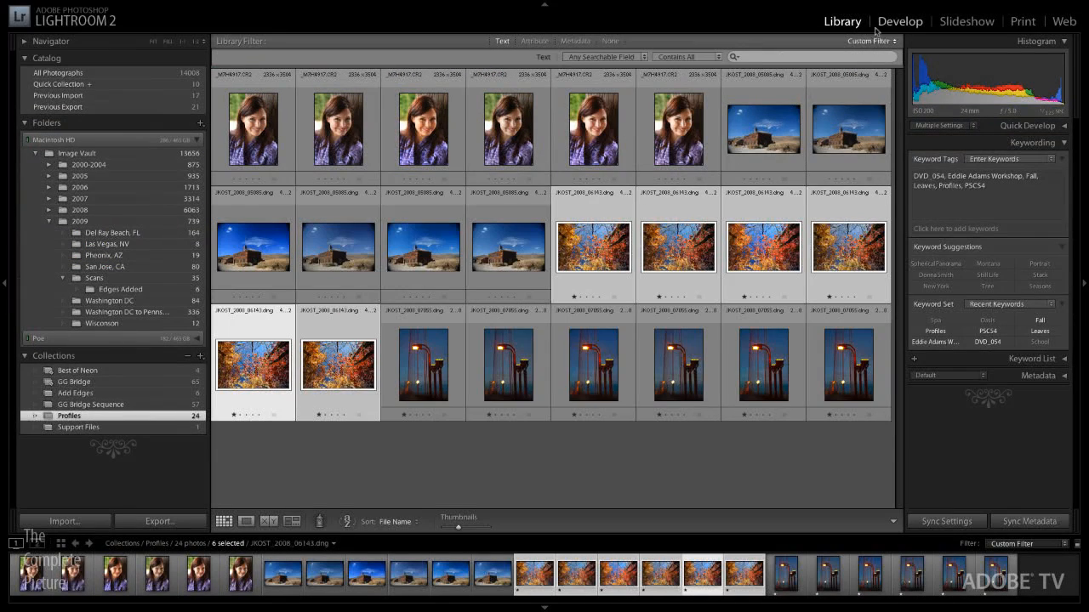
Open the autumn leaves photo in Develop, leaving the Camera Calibration panel visible with the Basic panel collapsed
{"action": "left_click", "coordinate": [920, 20]}
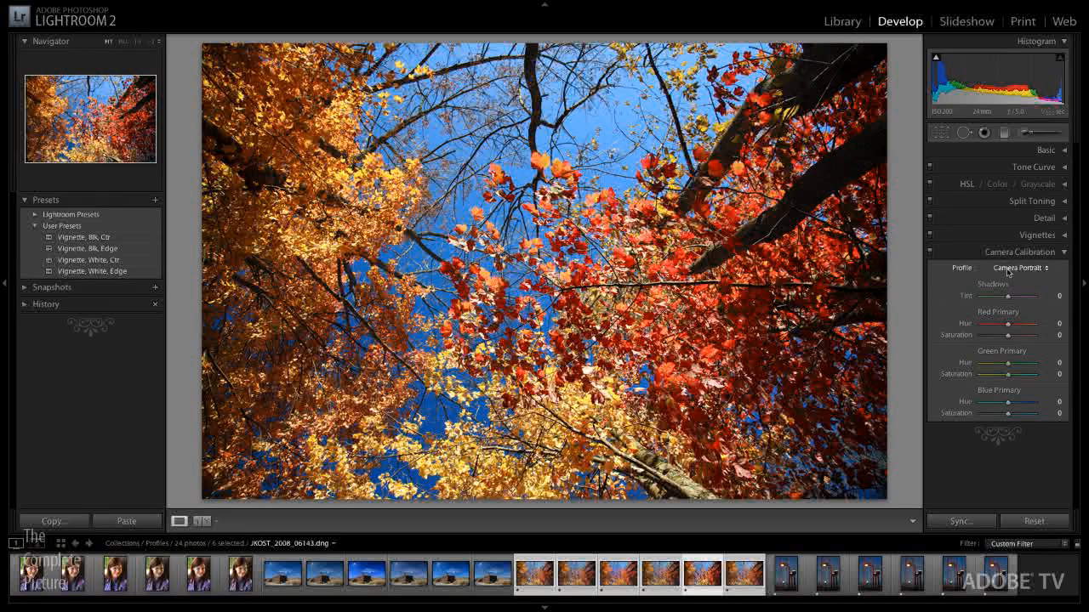
{"action": "left_click", "coordinate": [1045, 149]}
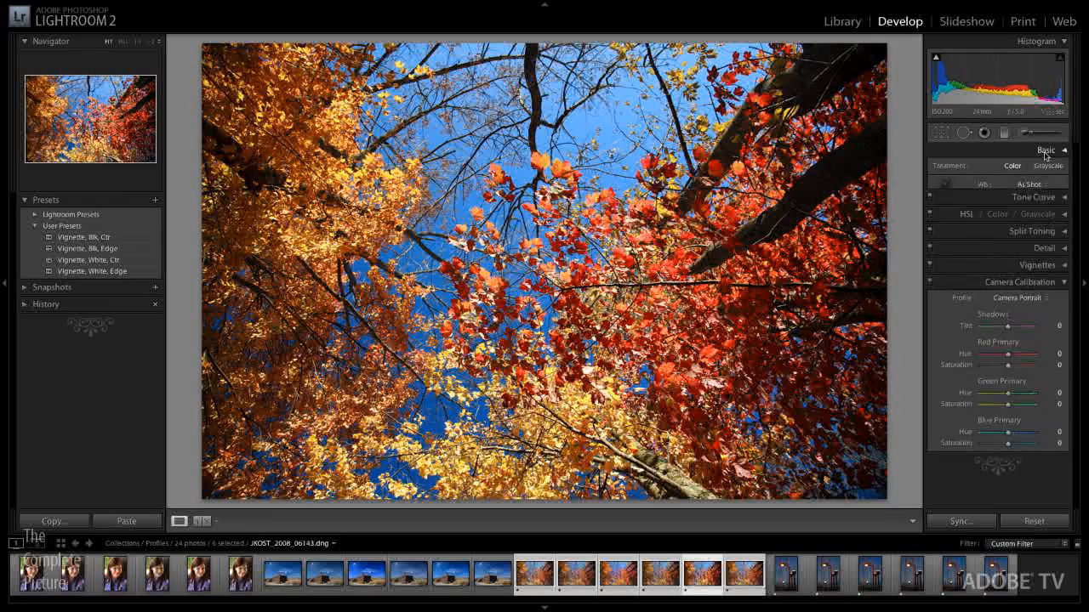
{"action": "left_click", "coordinate": [1066, 150]}
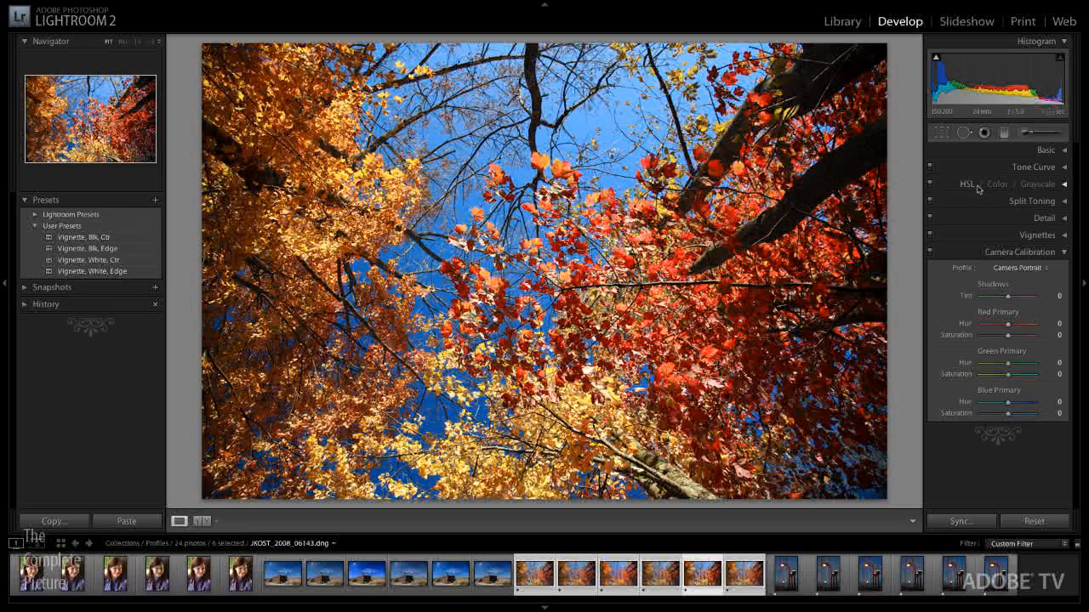
{"action": "mouse_move", "coordinate": [981, 190]}
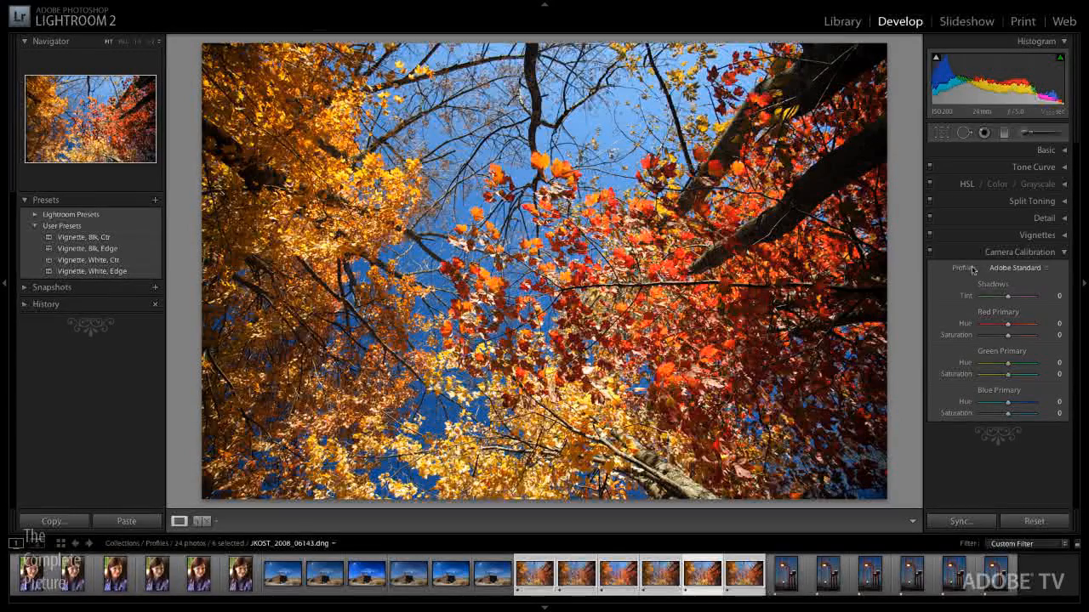
Show the camera profile list to set the autumn photo to Adobe Standard
{"action": "left_click", "coordinate": [1015, 268]}
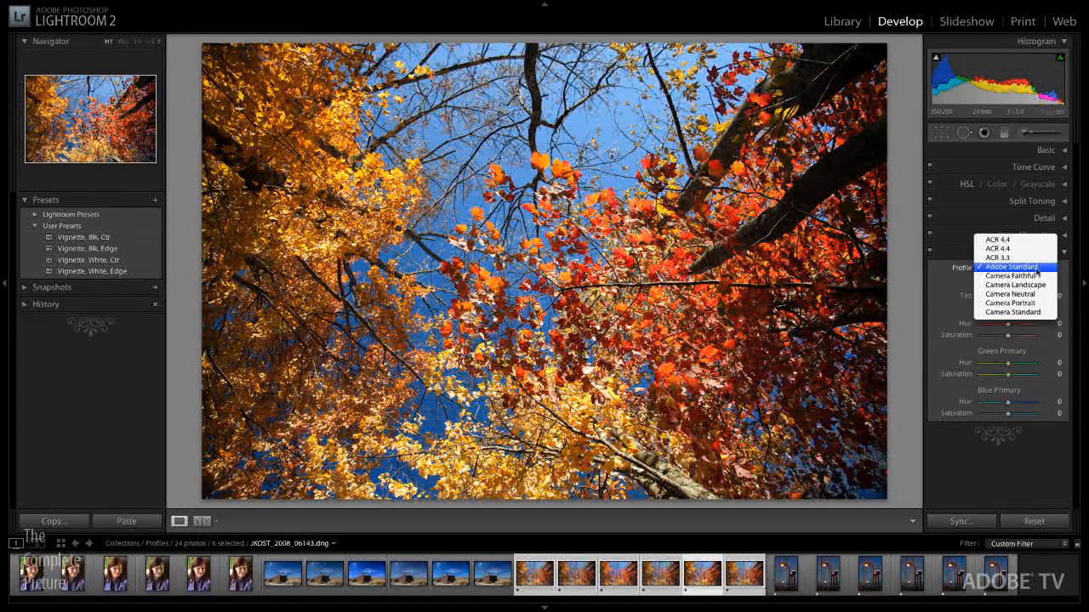
{"action": "mouse_move", "coordinate": [1040, 270]}
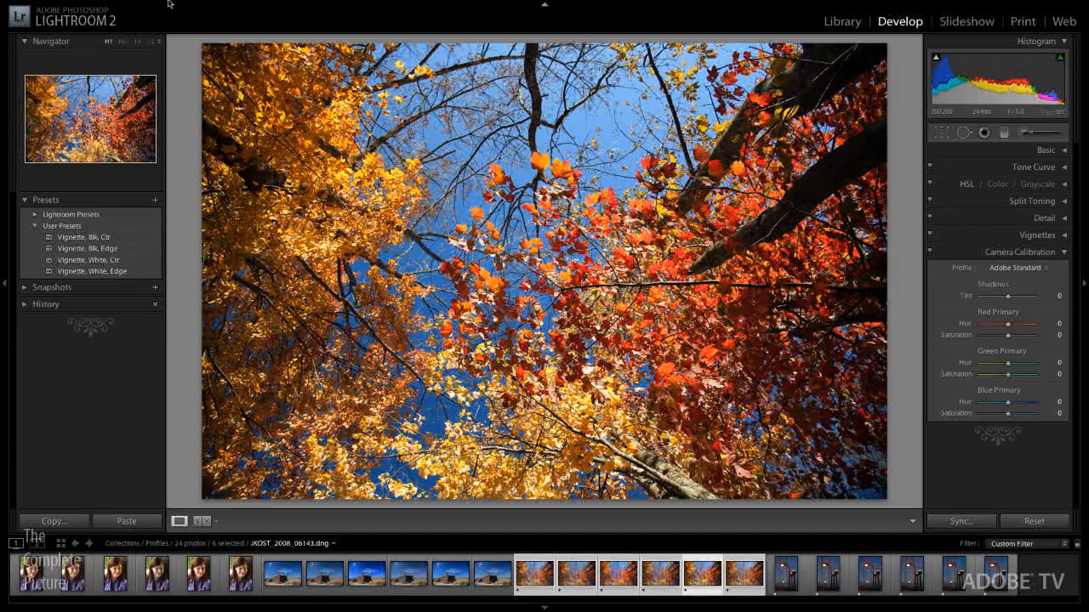
{"action": "left_click", "coordinate": [148, 5]}
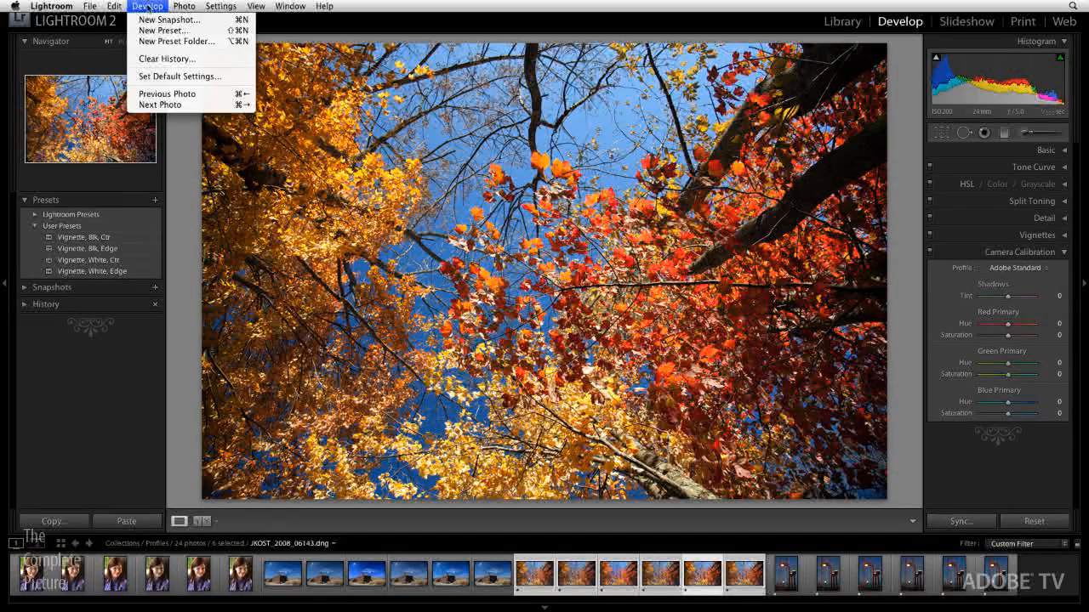
{"action": "mouse_move", "coordinate": [179, 77]}
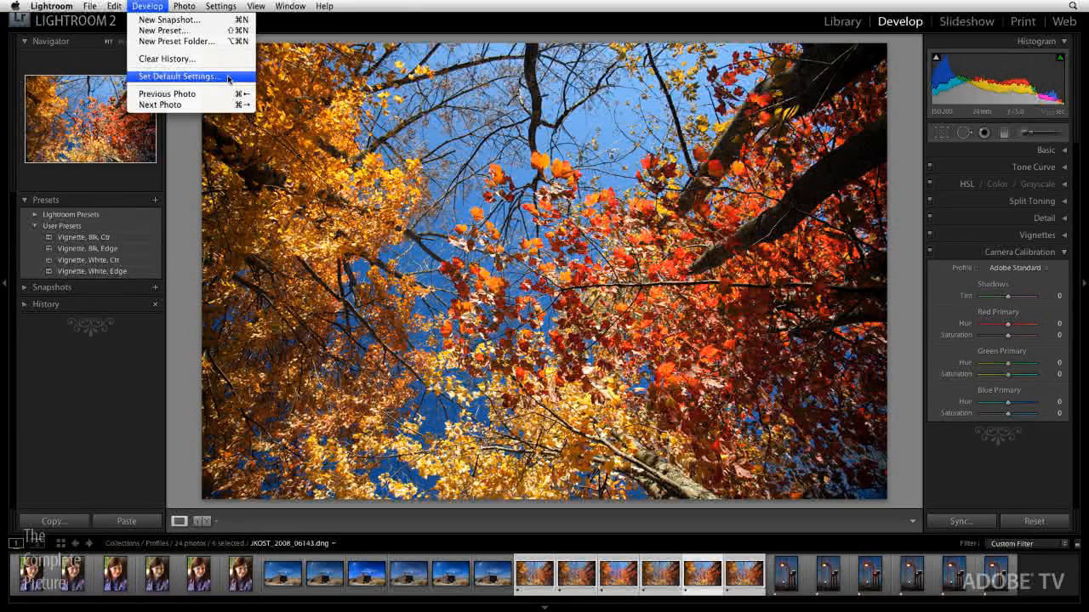
{"action": "left_click", "coordinate": [195, 78]}
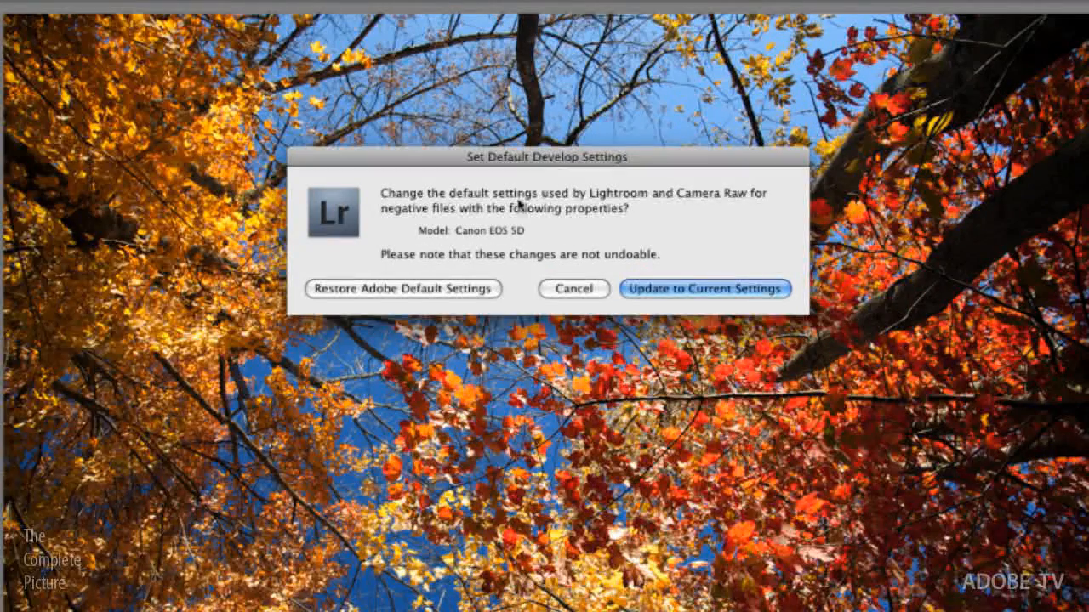
{"action": "mouse_move", "coordinate": [600, 279]}
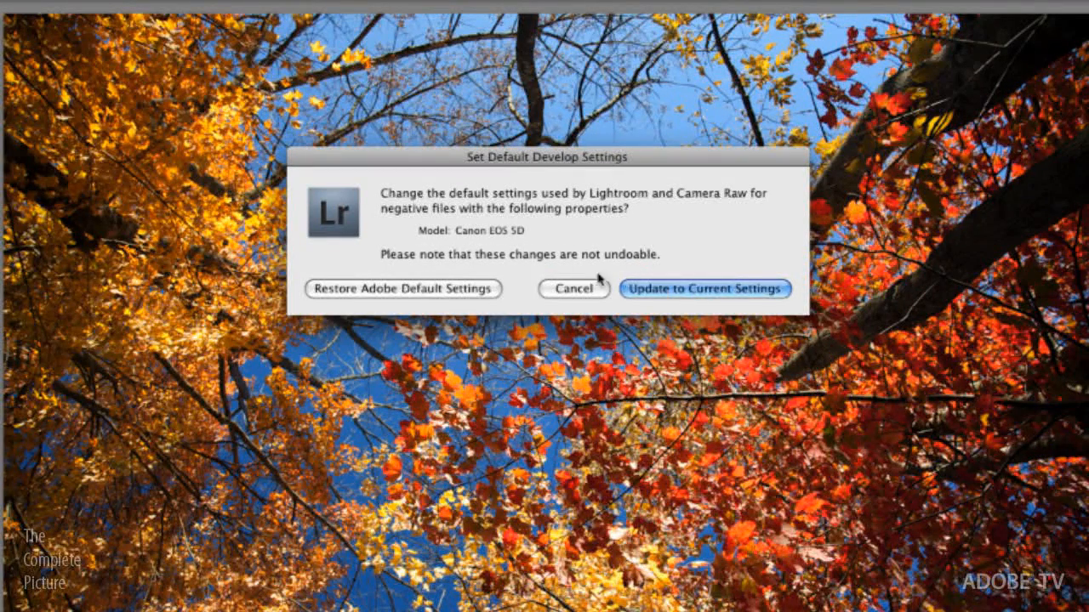
{"action": "mouse_move", "coordinate": [468, 244]}
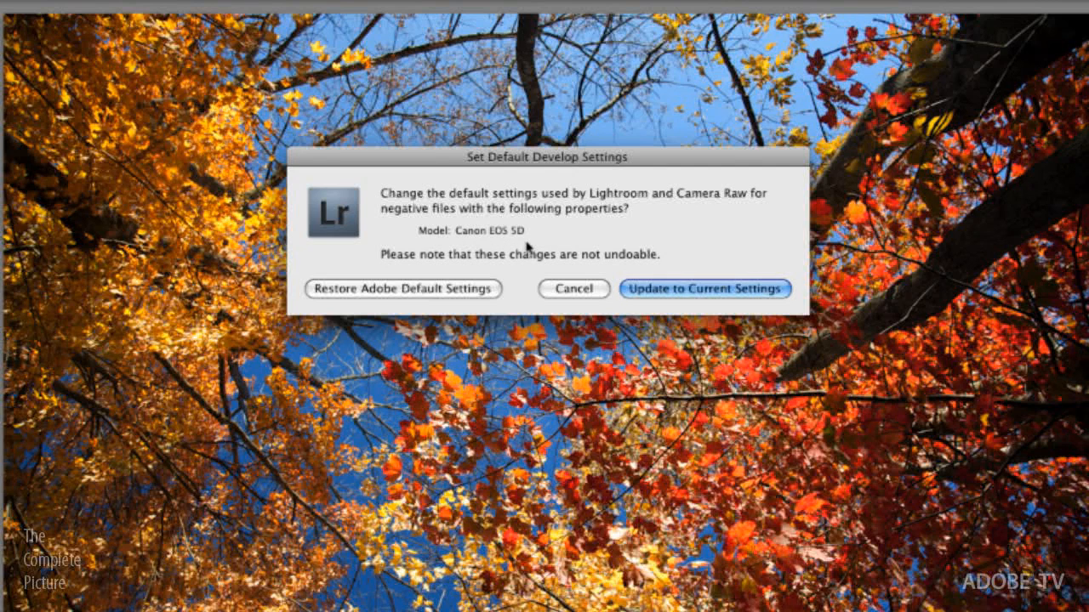
{"action": "mouse_move", "coordinate": [507, 252]}
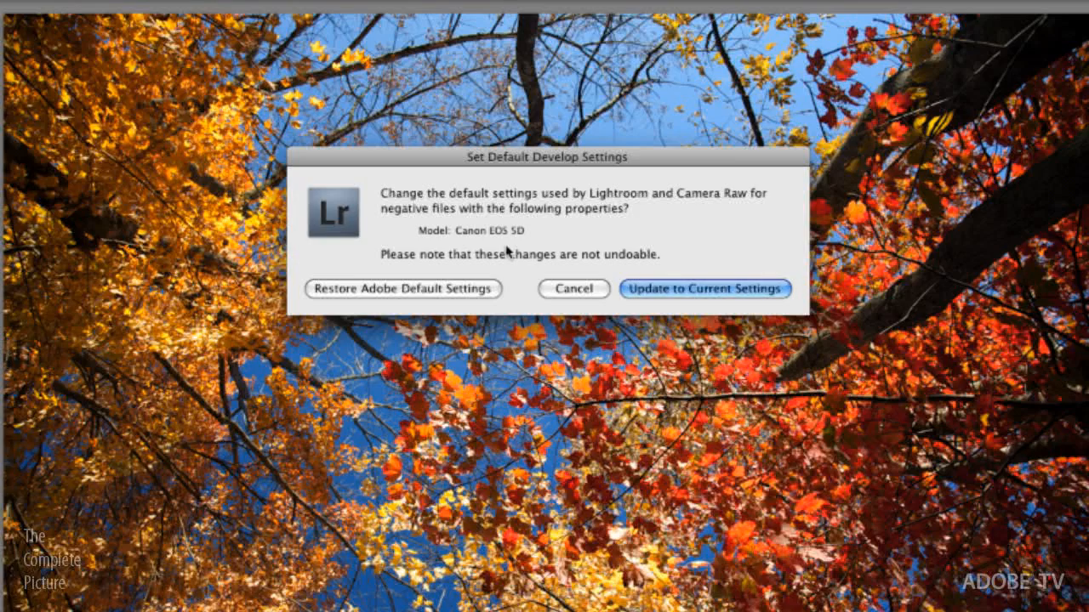
{"action": "left_click", "coordinate": [704, 289]}
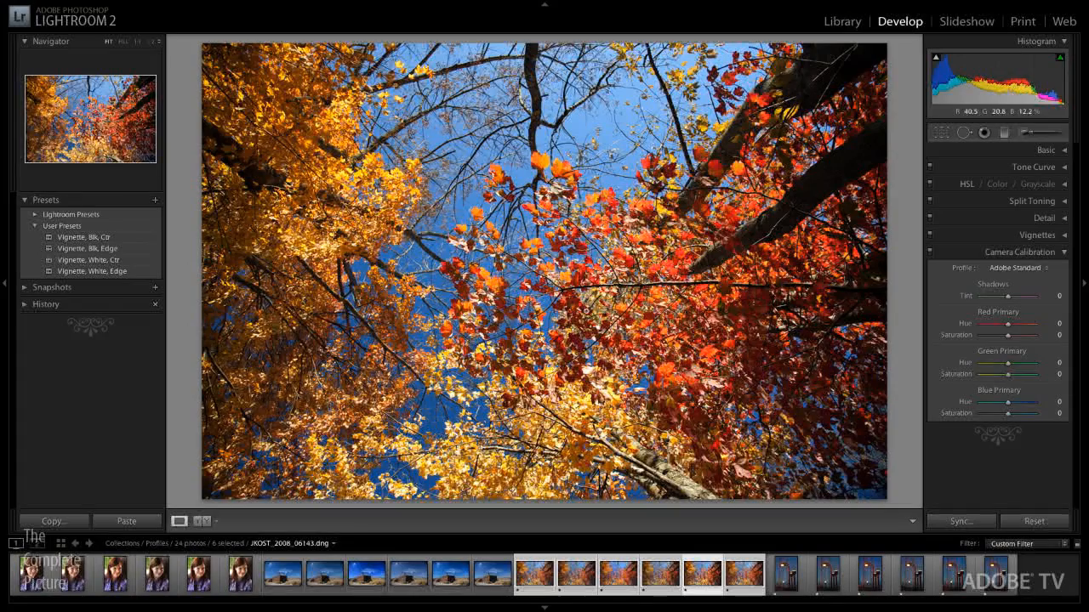
Switch the photo to Camera Landscape and start a new develop preset named Camera Landscape
{"action": "left_click", "coordinate": [1023, 268]}
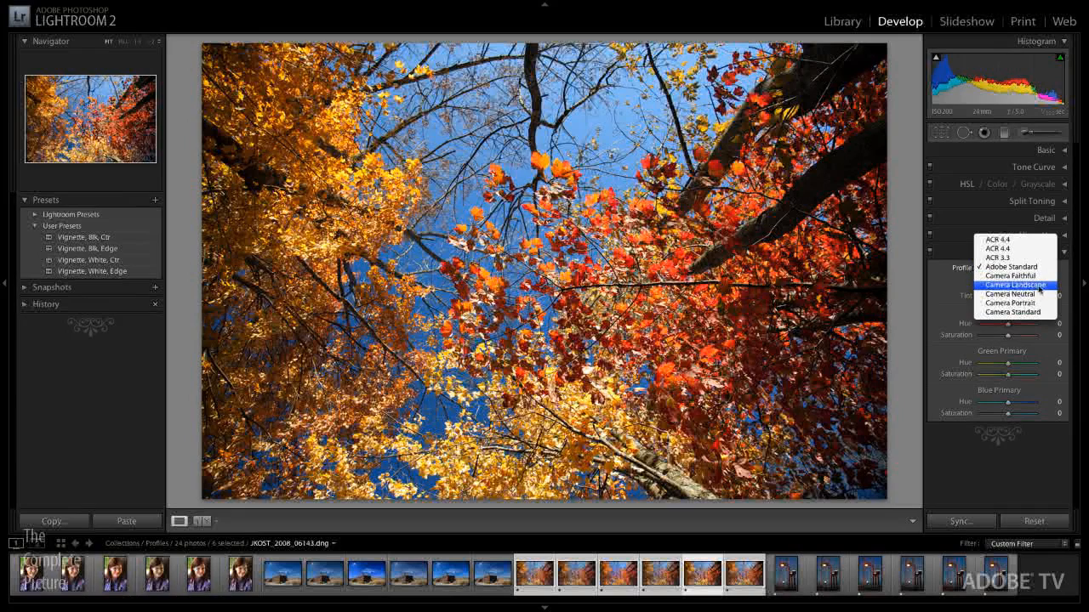
{"action": "left_click", "coordinate": [1012, 284]}
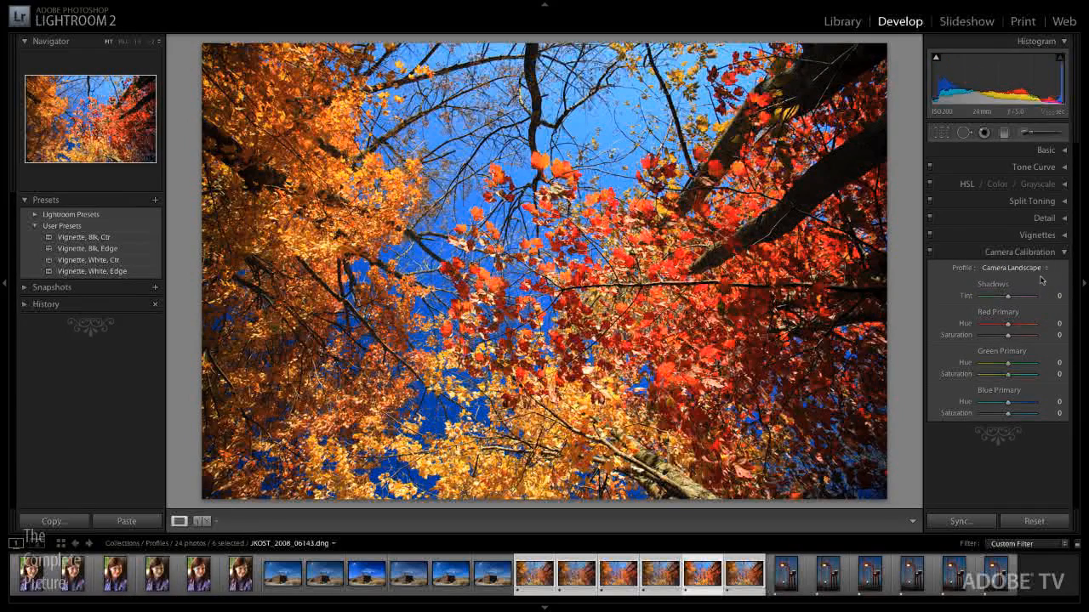
{"action": "mouse_move", "coordinate": [153, 221]}
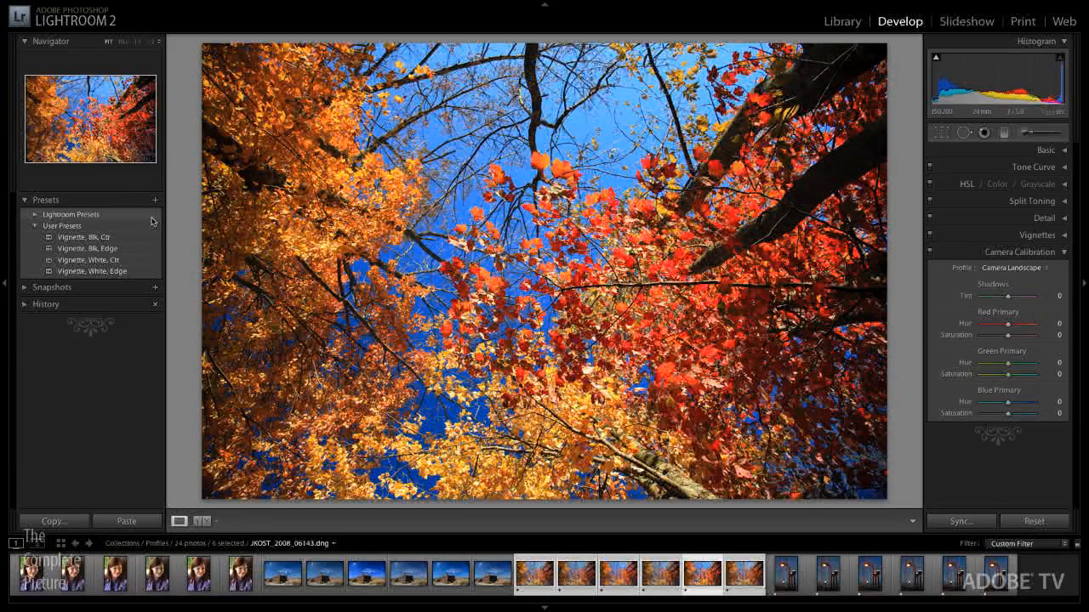
{"action": "left_click", "coordinate": [156, 199]}
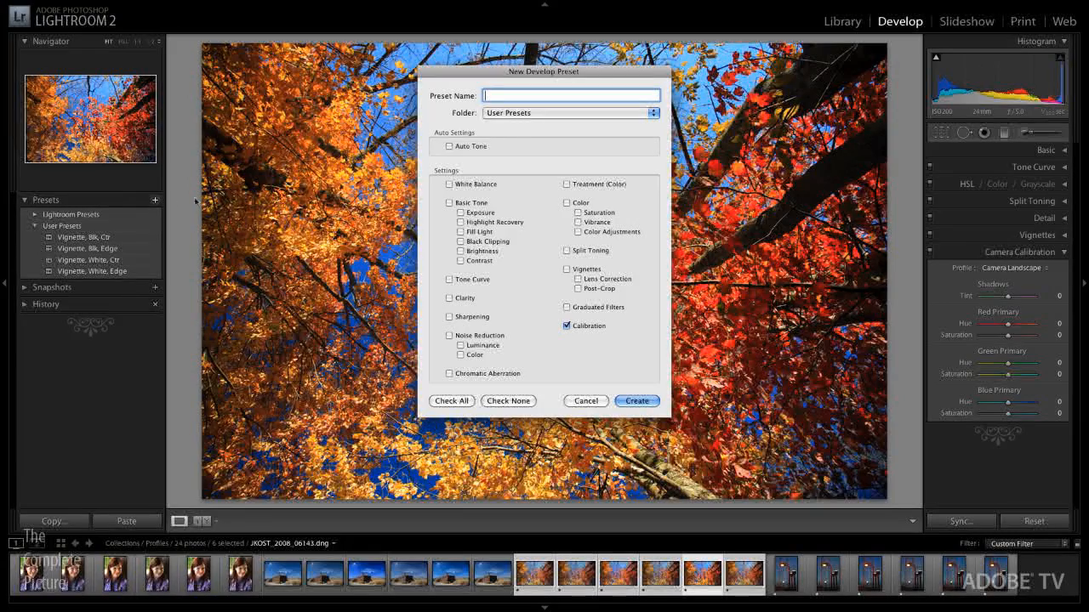
{"action": "type", "text": "Camera Landscape"}
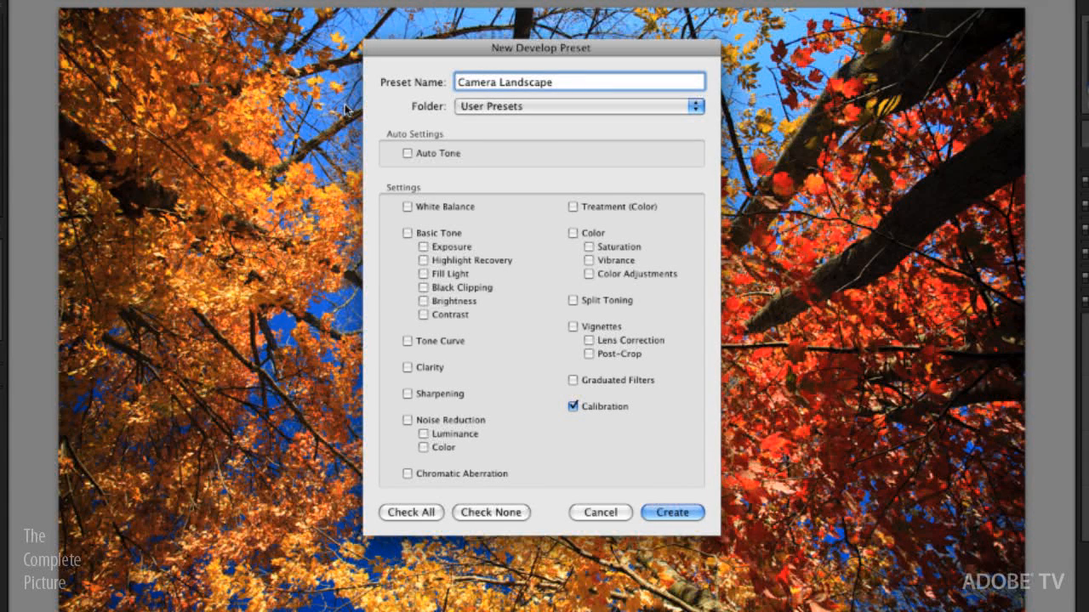
{"action": "mouse_move", "coordinate": [542, 115]}
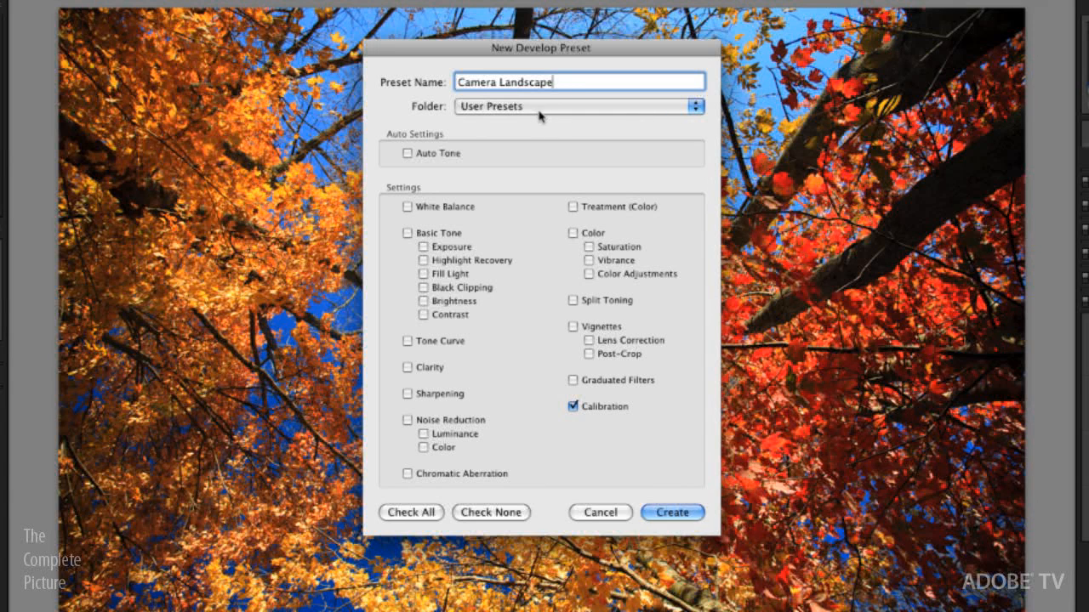
Place the preset in a new Profiles folder with only Calibration checked and create it
{"action": "left_click", "coordinate": [578, 107]}
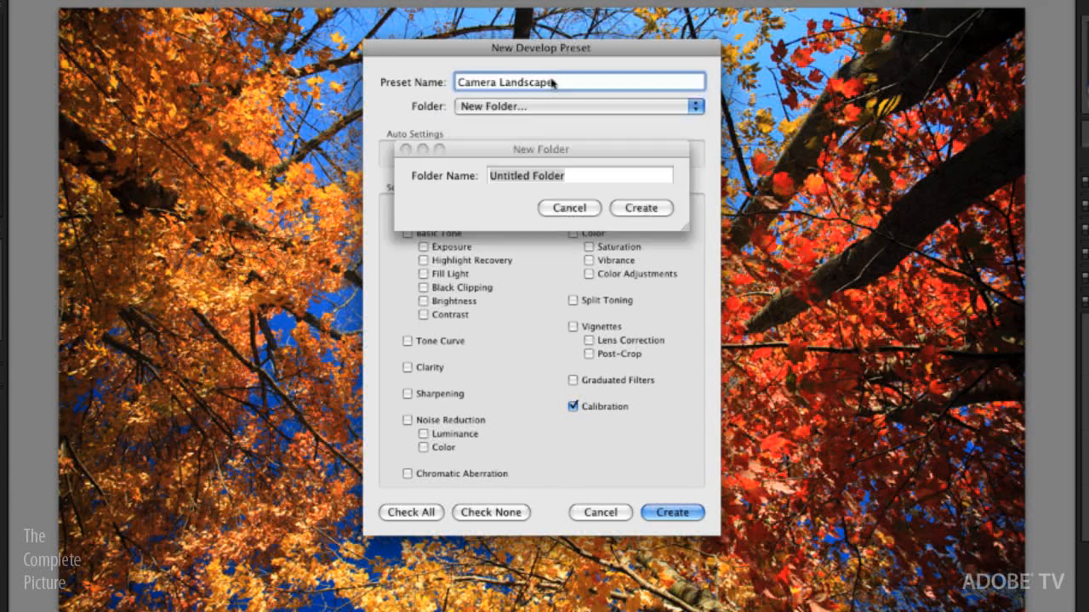
{"action": "type", "text": "Profiles"}
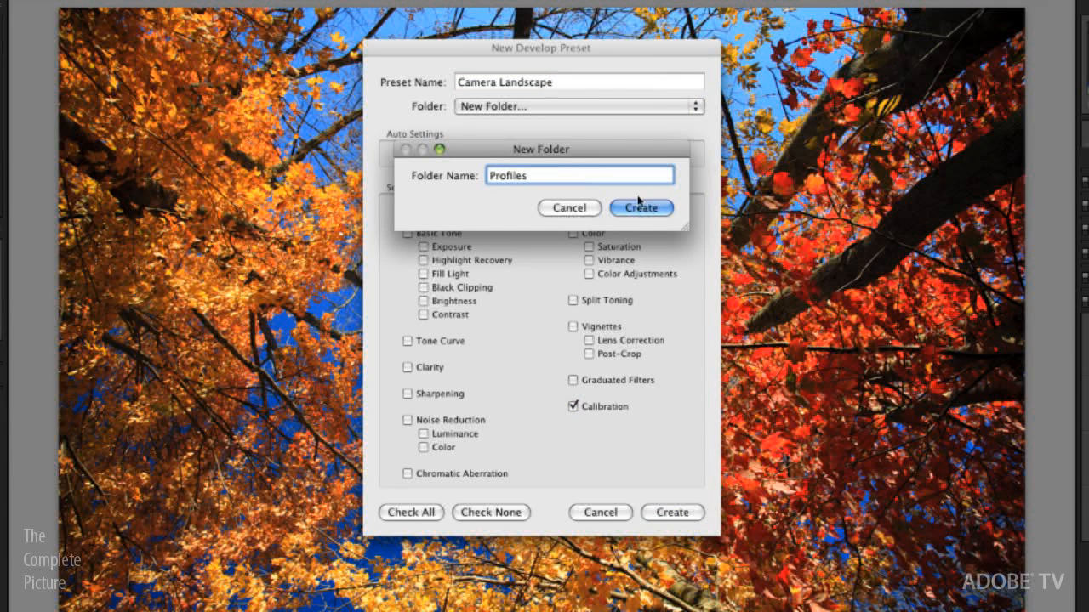
{"action": "left_click", "coordinate": [641, 208]}
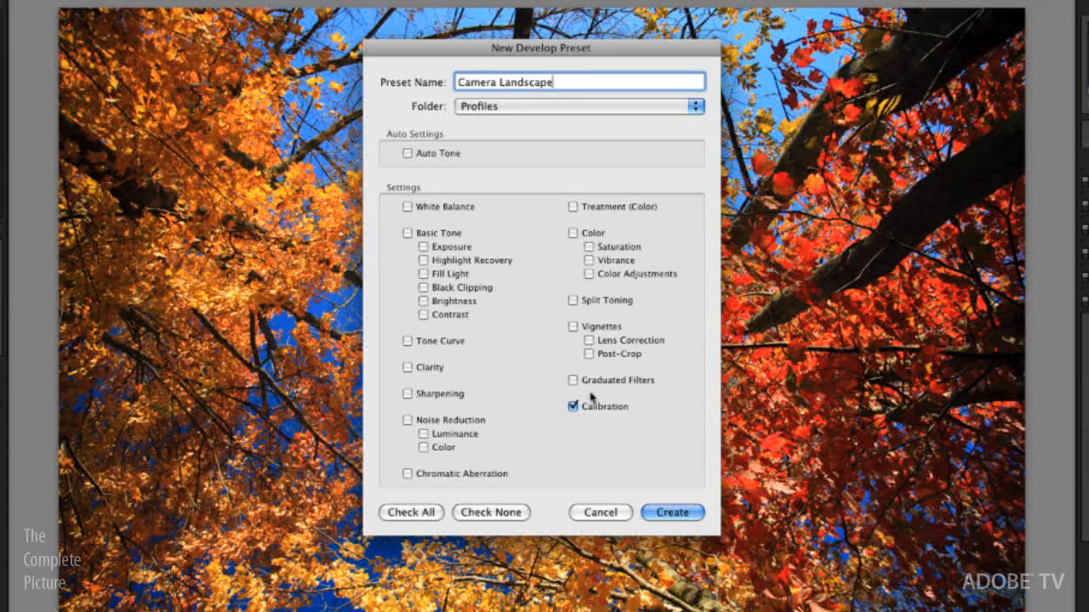
{"action": "mouse_move", "coordinate": [609, 428]}
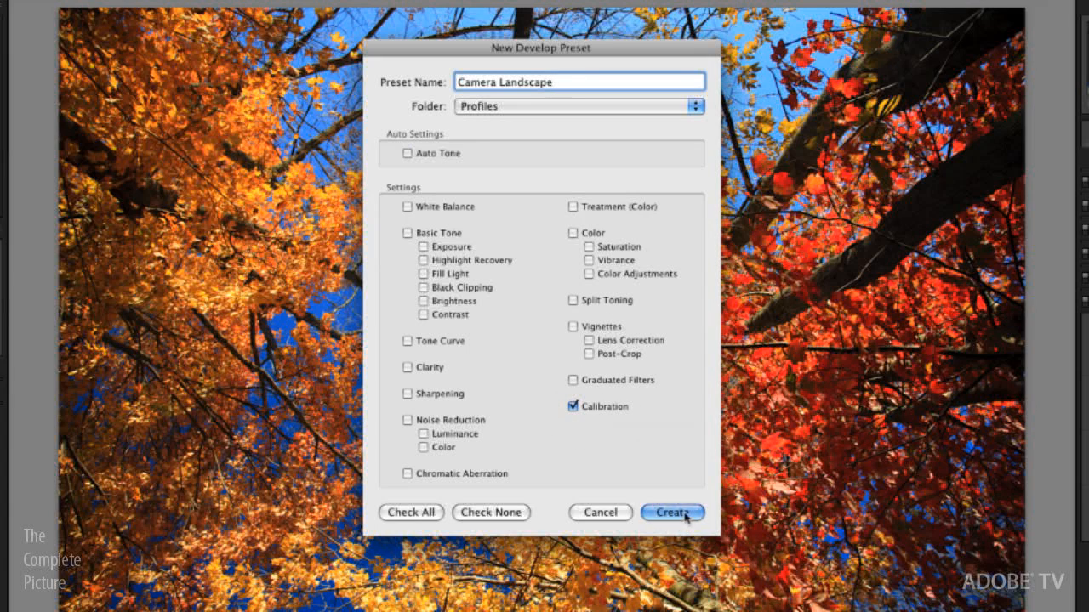
{"action": "left_click", "coordinate": [674, 512]}
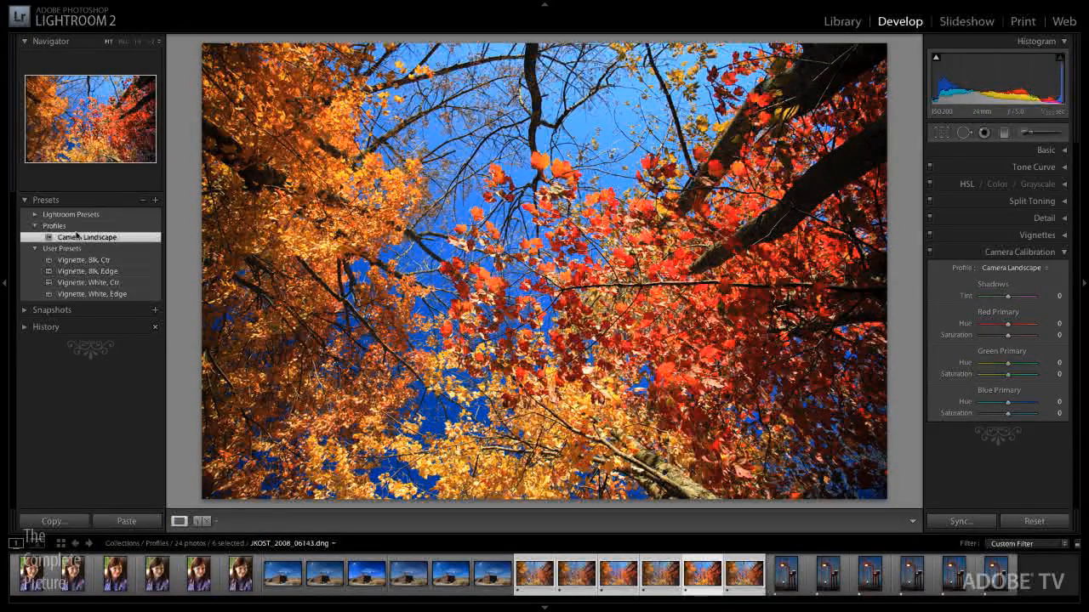
Switch the photo to Camera Portrait and save a calibration-only user preset named Camera portrait
{"action": "left_click", "coordinate": [1007, 268]}
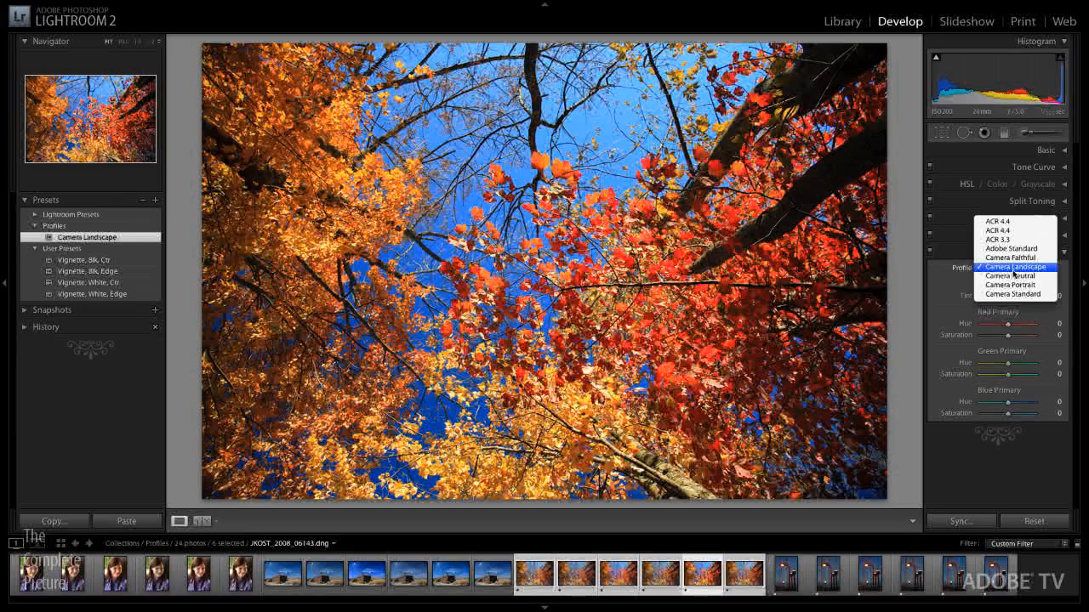
{"action": "left_click", "coordinate": [1012, 284]}
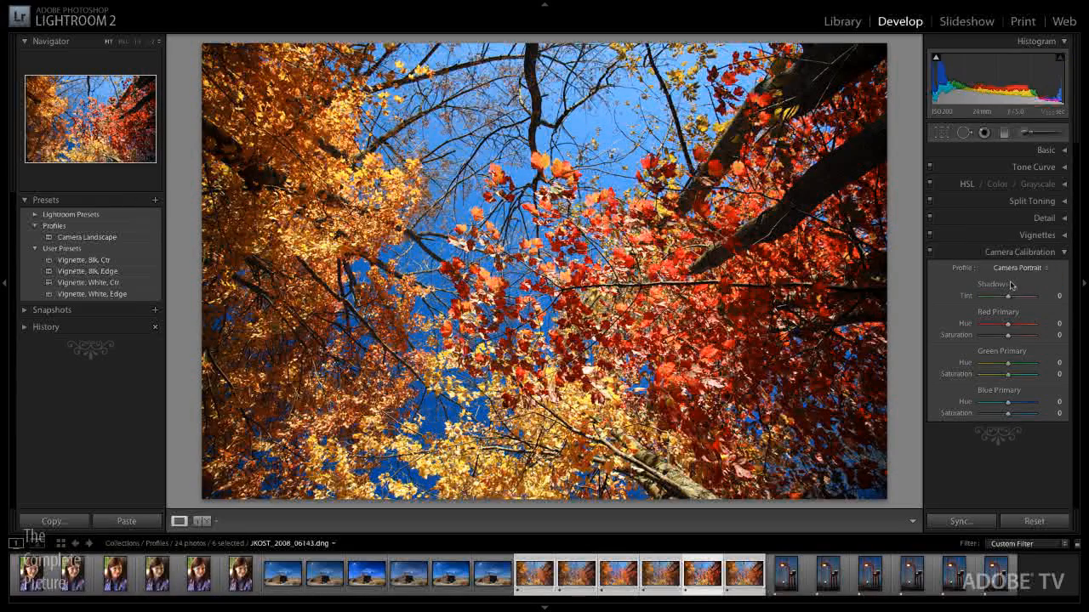
{"action": "left_click", "coordinate": [154, 200]}
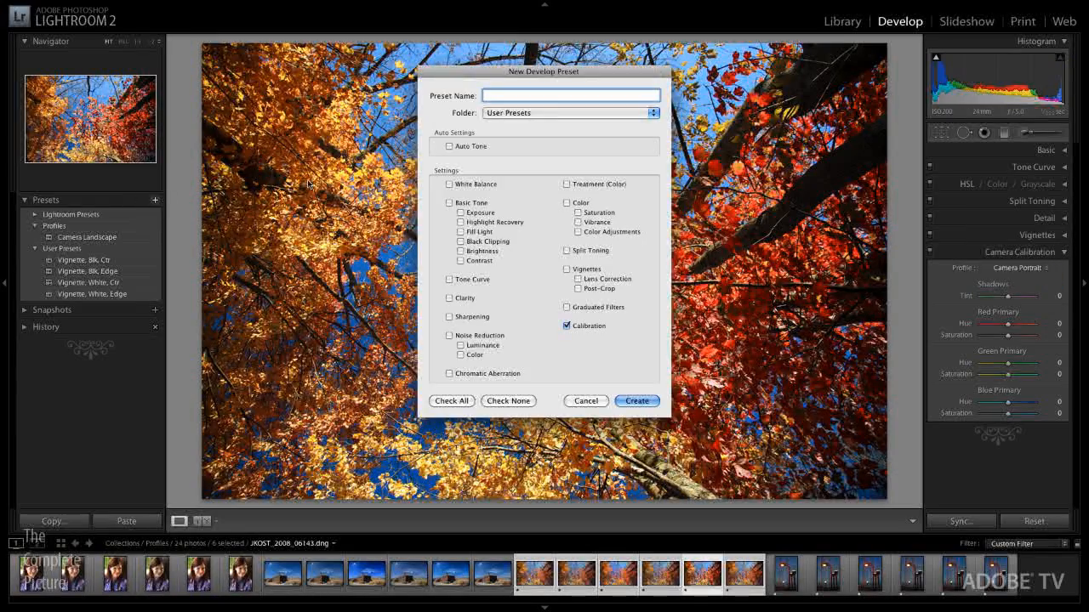
{"action": "type", "text": "Camera portrait"}
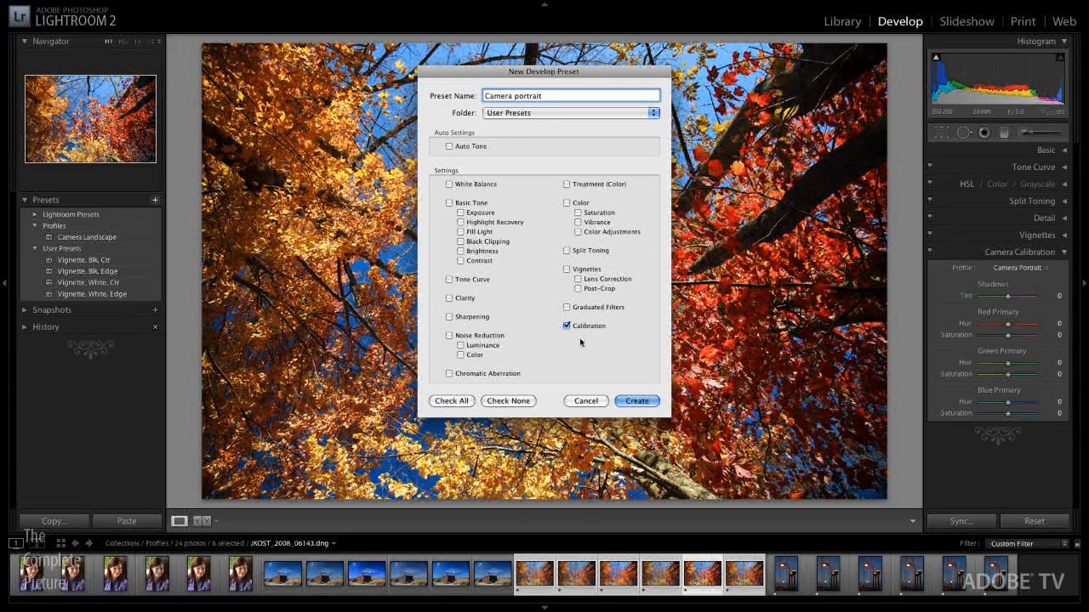
{"action": "left_click", "coordinate": [637, 400]}
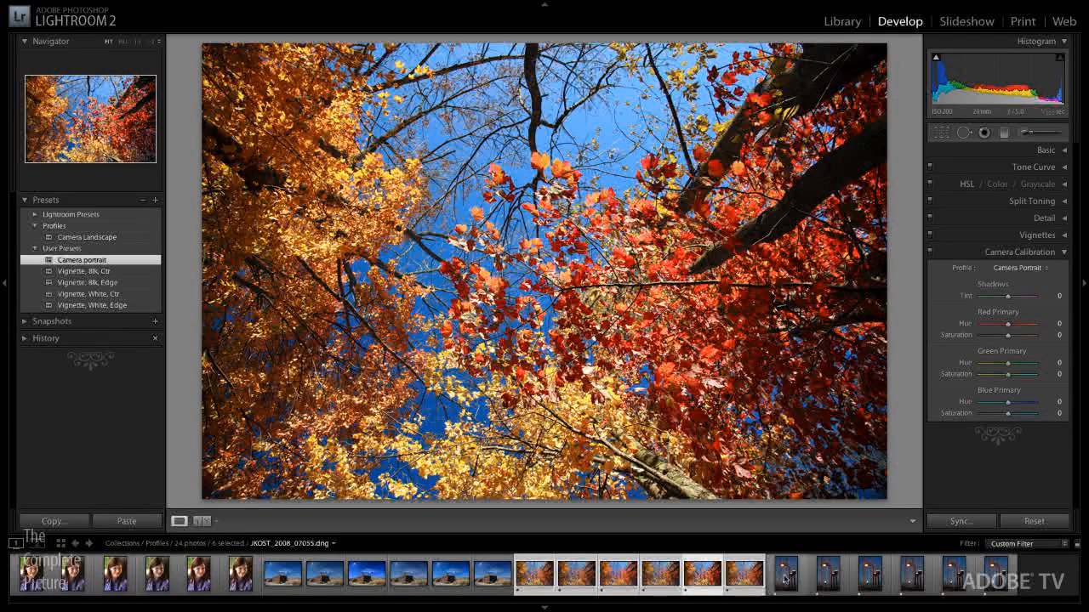
Select the street-lamp photo and apply the Camera Landscape preset, then the Camera Portrait preset
{"action": "left_click", "coordinate": [786, 573]}
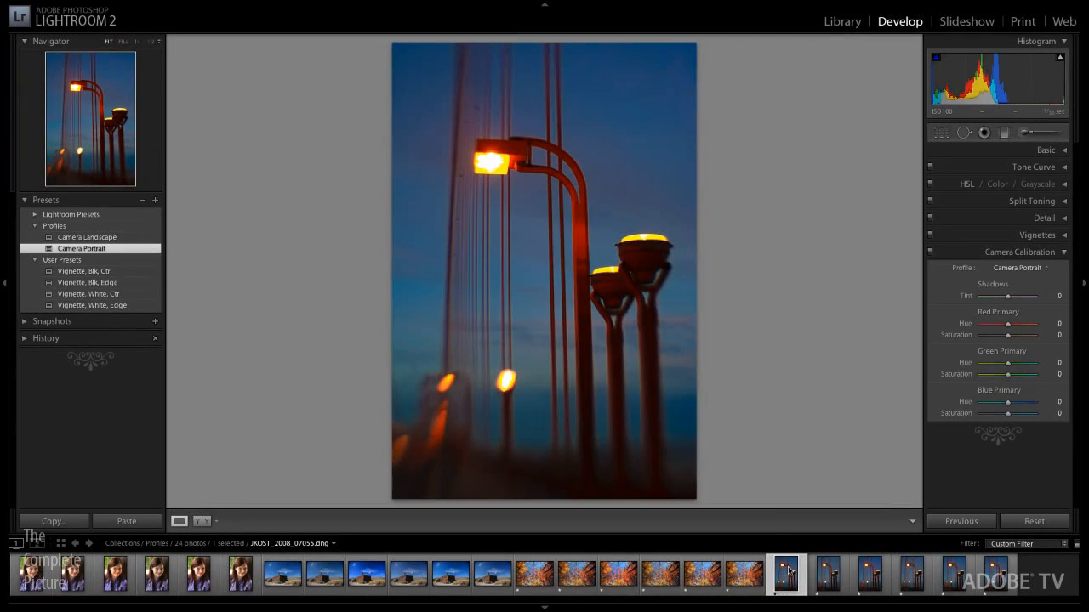
{"action": "left_click", "coordinate": [86, 236]}
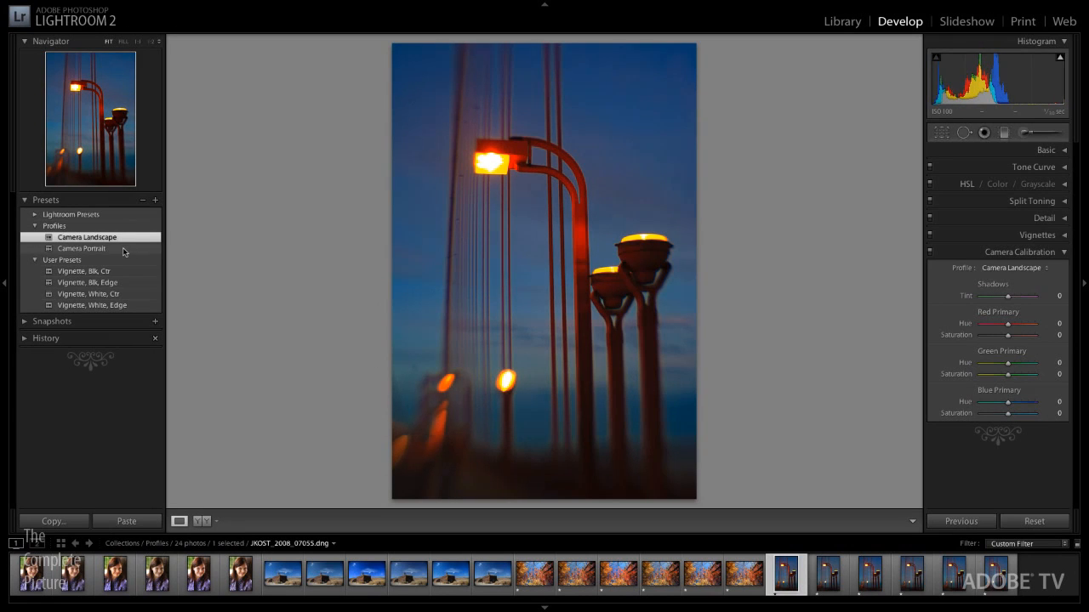
{"action": "left_click", "coordinate": [81, 248]}
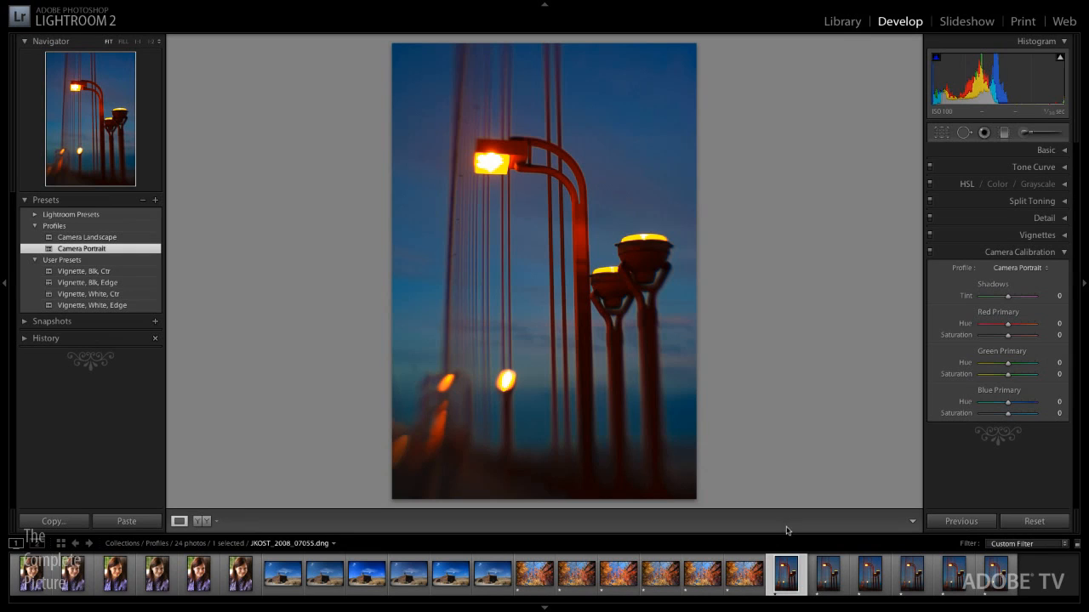
{"action": "mouse_move", "coordinate": [839, 583]}
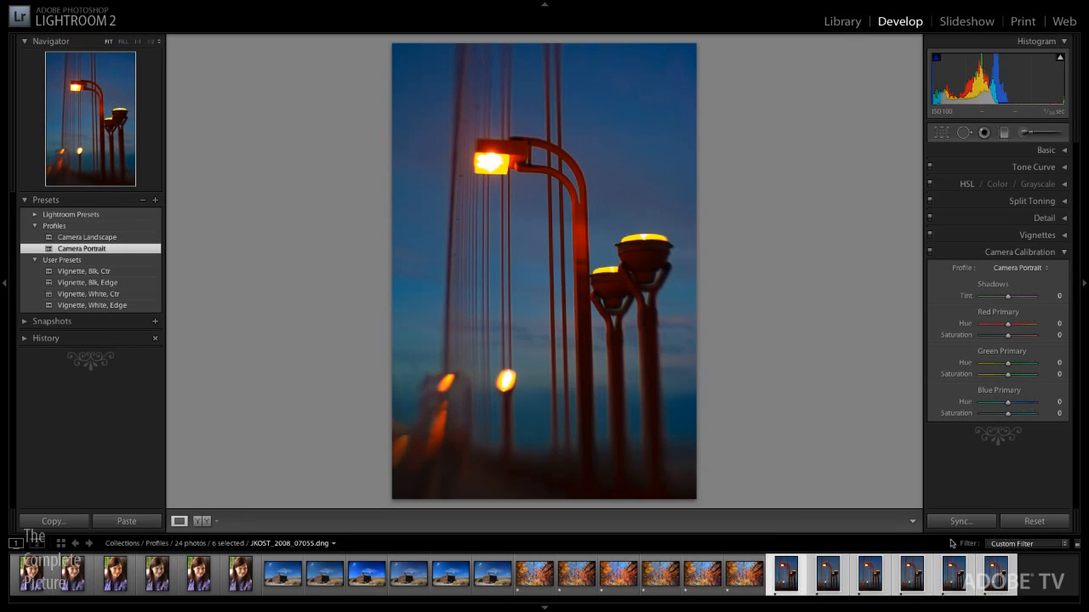
{"action": "left_click", "coordinate": [960, 521]}
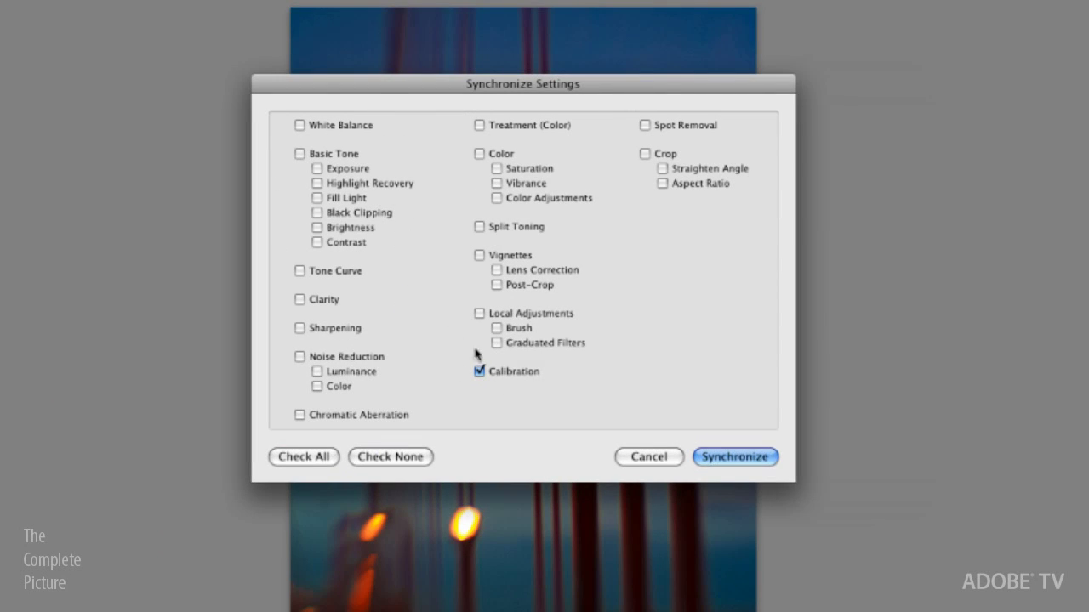
{"action": "mouse_move", "coordinate": [664, 462]}
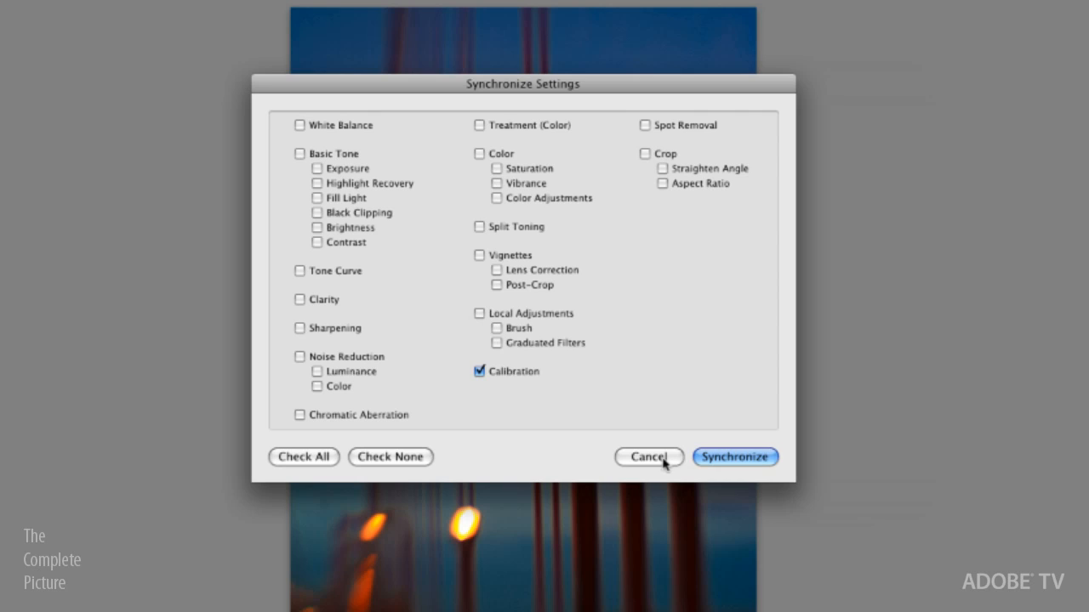
{"action": "left_click", "coordinate": [735, 457]}
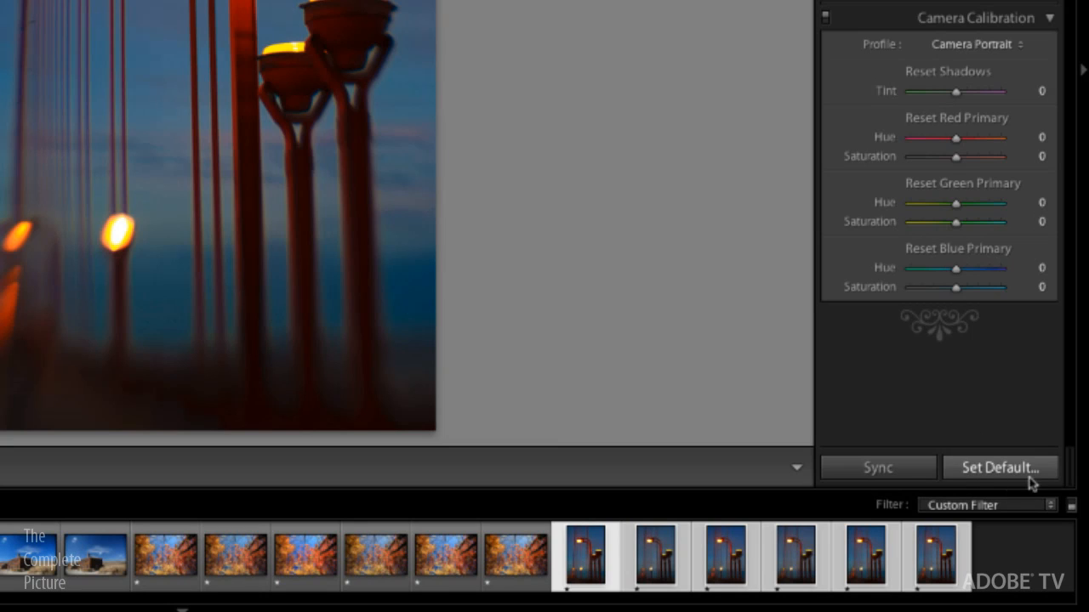
{"action": "mouse_move", "coordinate": [1029, 481]}
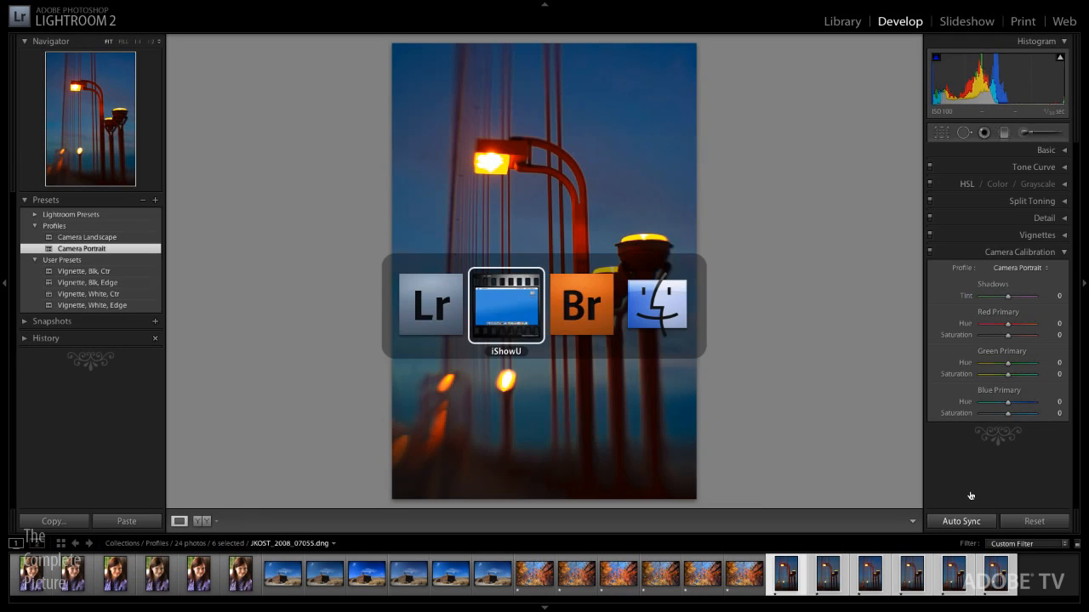
Switch to Adobe Bridge CS4 and open the selected profiles-folder photos in Camera Raw
{"action": "left_click", "coordinate": [582, 305]}
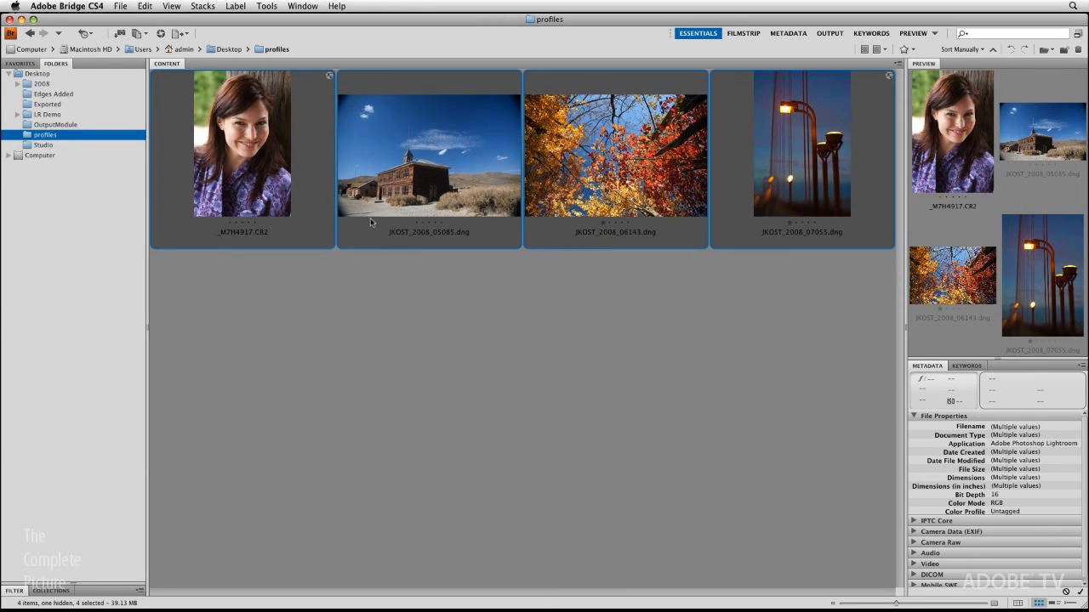
{"action": "mouse_move", "coordinate": [162, 34]}
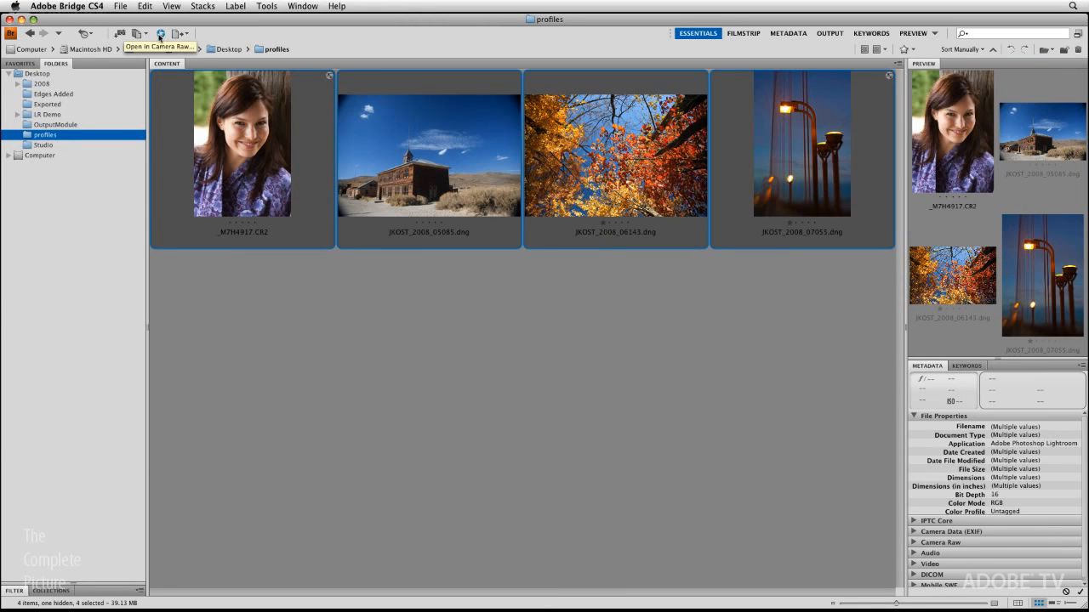
{"action": "left_click", "coordinate": [163, 35]}
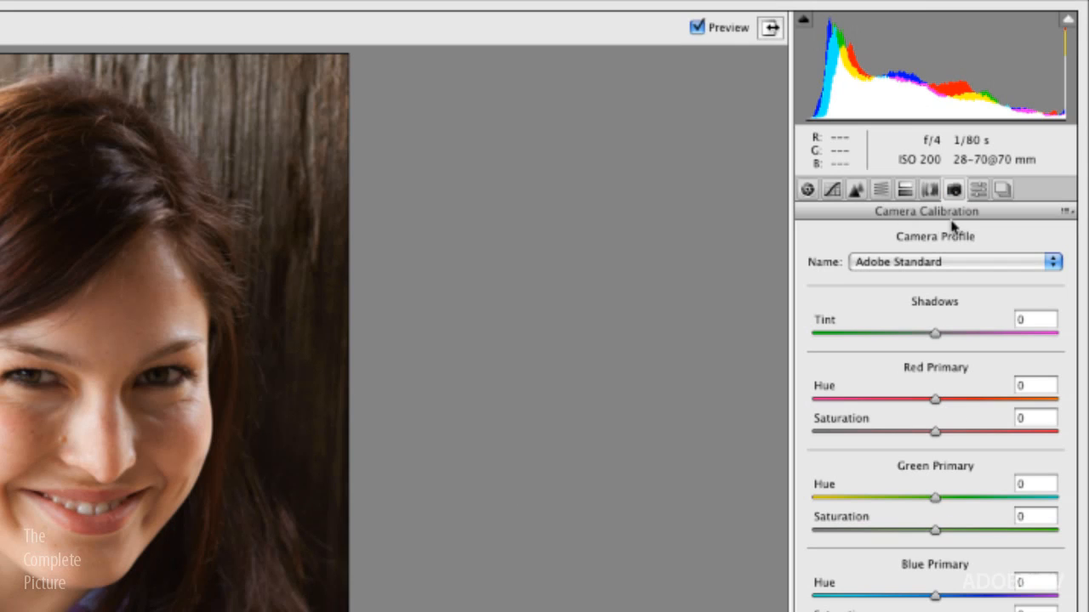
Choose the Camera Portrait profile in Camera Calibration and save it as new Camera Raw defaults
{"action": "left_click", "coordinate": [955, 261]}
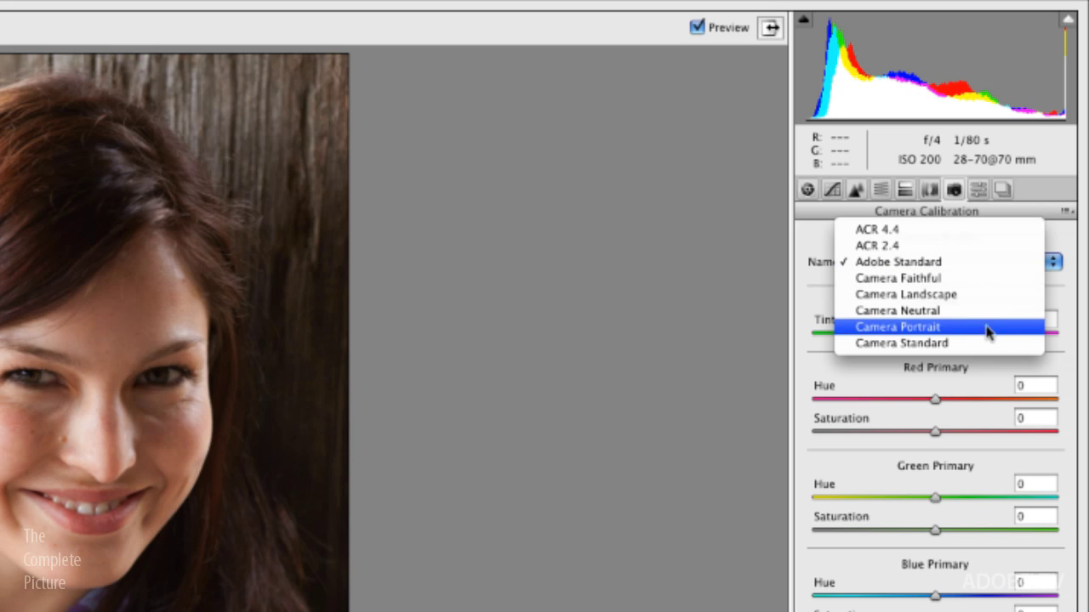
{"action": "left_click", "coordinate": [898, 327]}
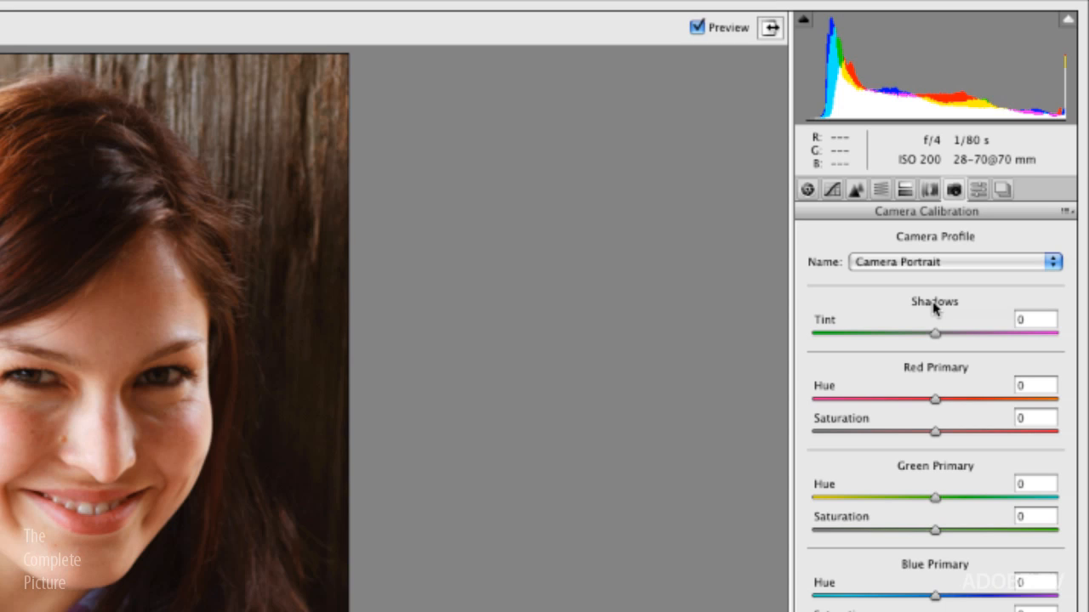
{"action": "mouse_move", "coordinate": [963, 250]}
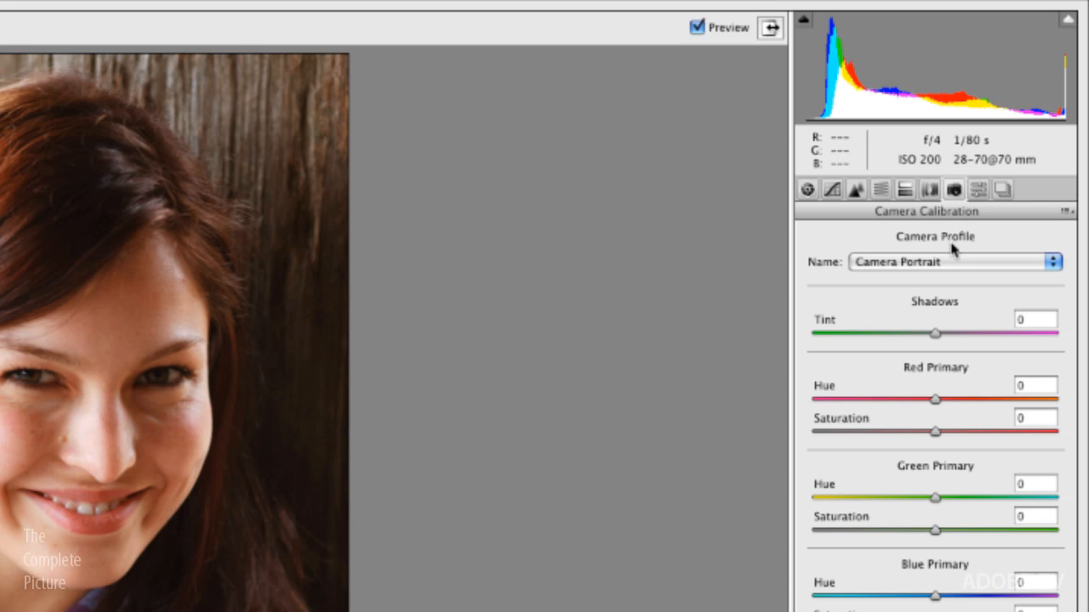
{"action": "mouse_move", "coordinate": [972, 255]}
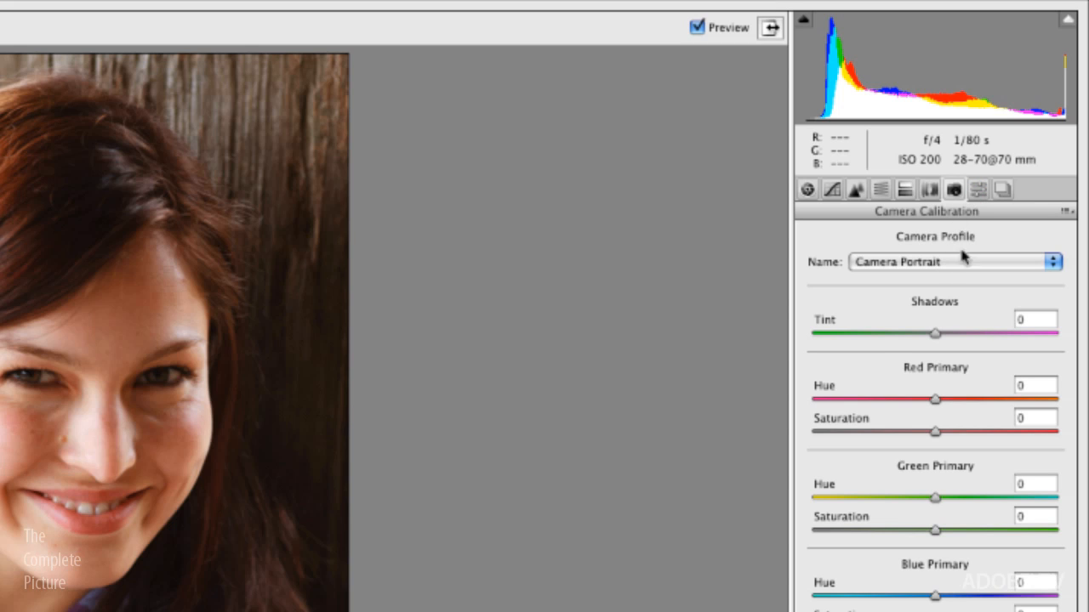
{"action": "left_click", "coordinate": [1059, 207]}
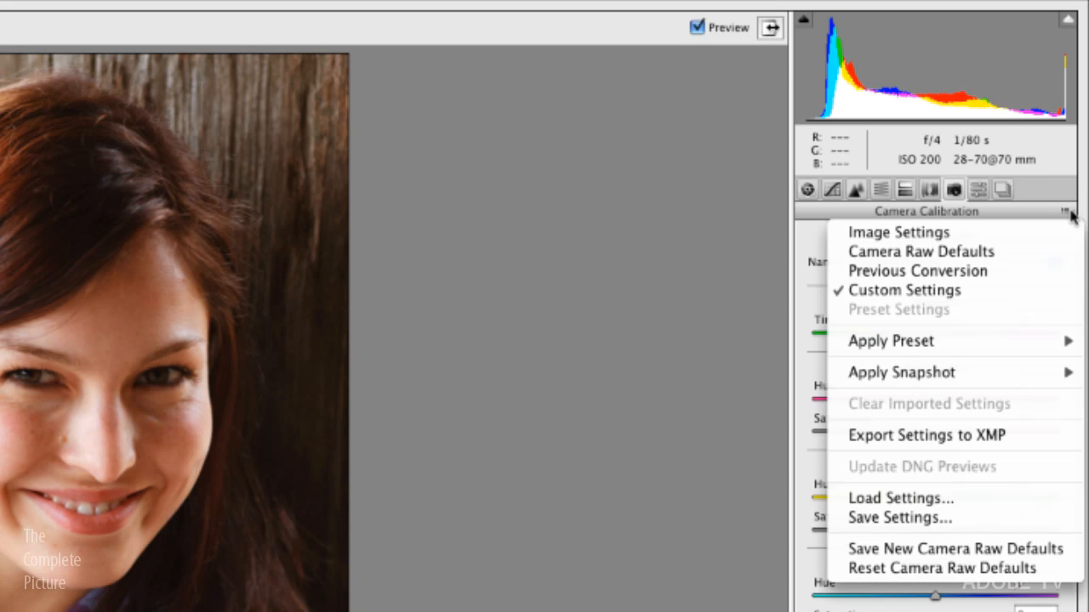
{"action": "mouse_move", "coordinate": [952, 548]}
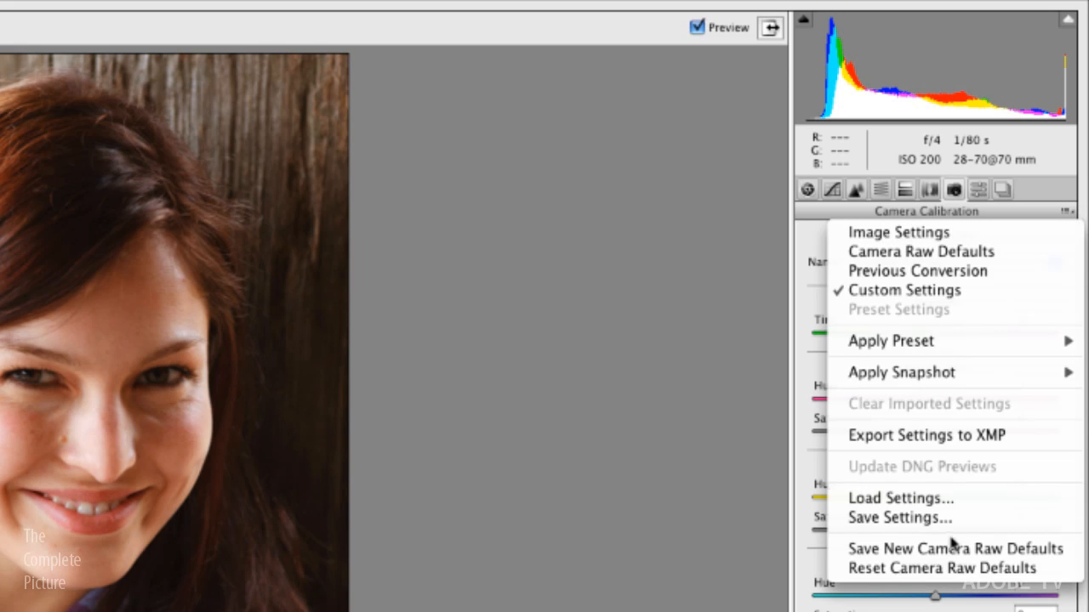
{"action": "mouse_move", "coordinate": [955, 549]}
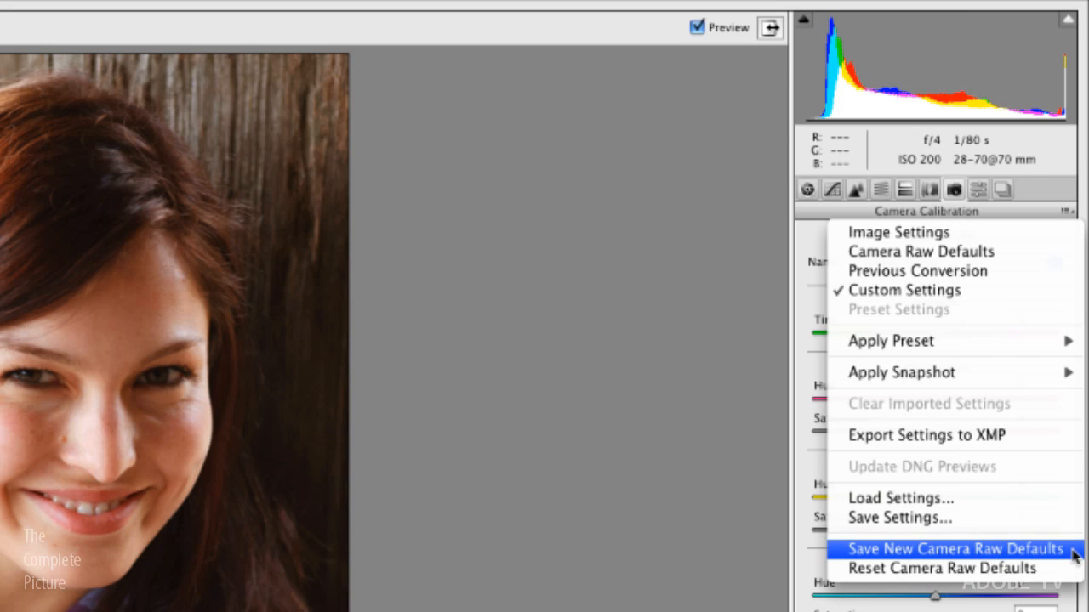
{"action": "mouse_move", "coordinate": [1012, 604]}
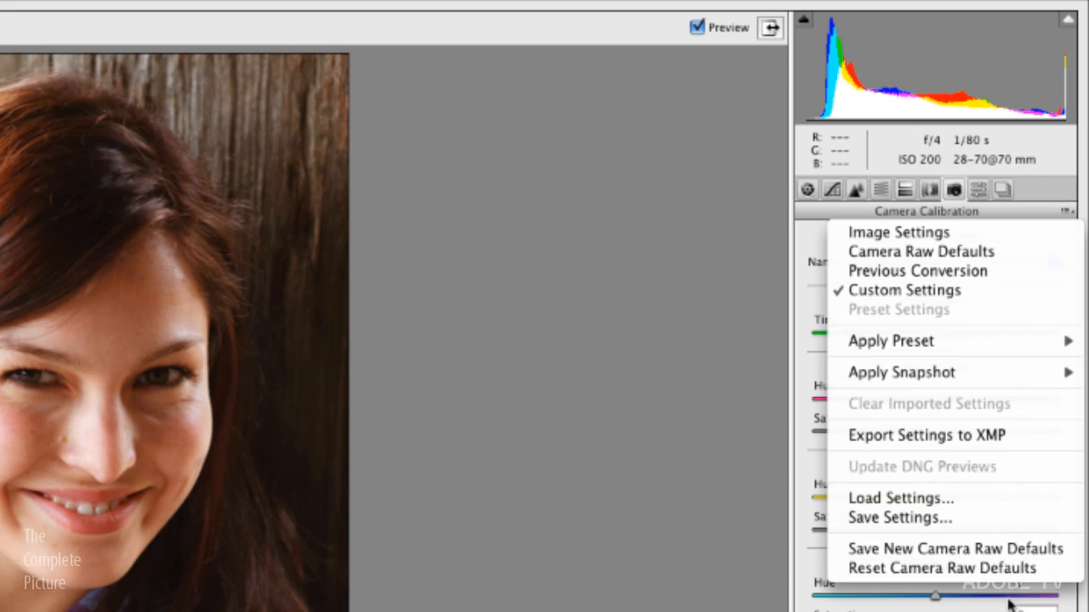
{"action": "left_click", "coordinate": [831, 189]}
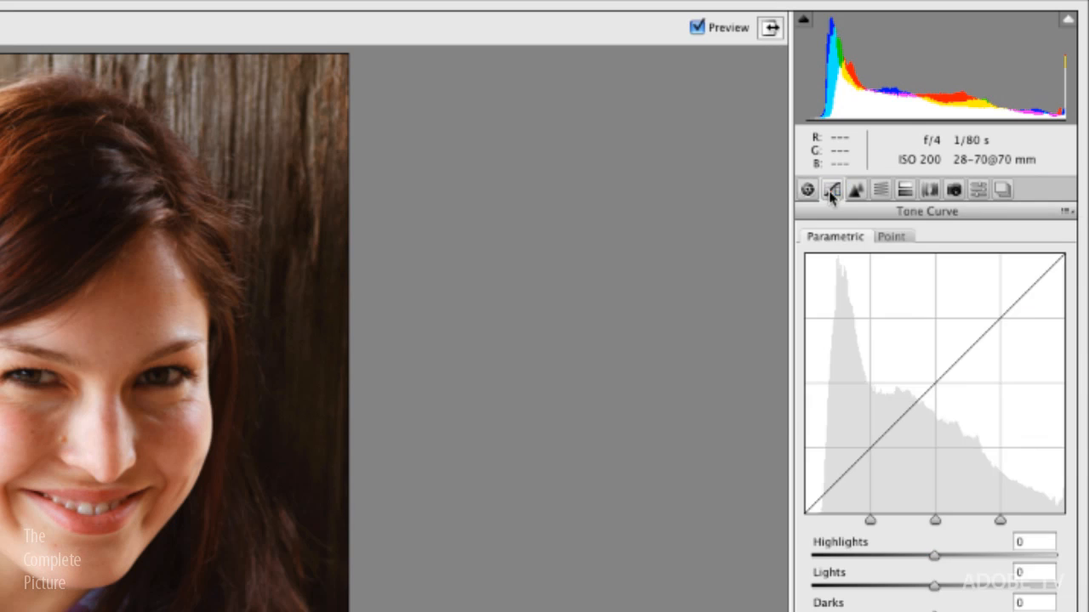
Preview the portrait with the Camera Landscape preset, then cancel Camera Raw without keeping changes
{"action": "left_click", "coordinate": [832, 190]}
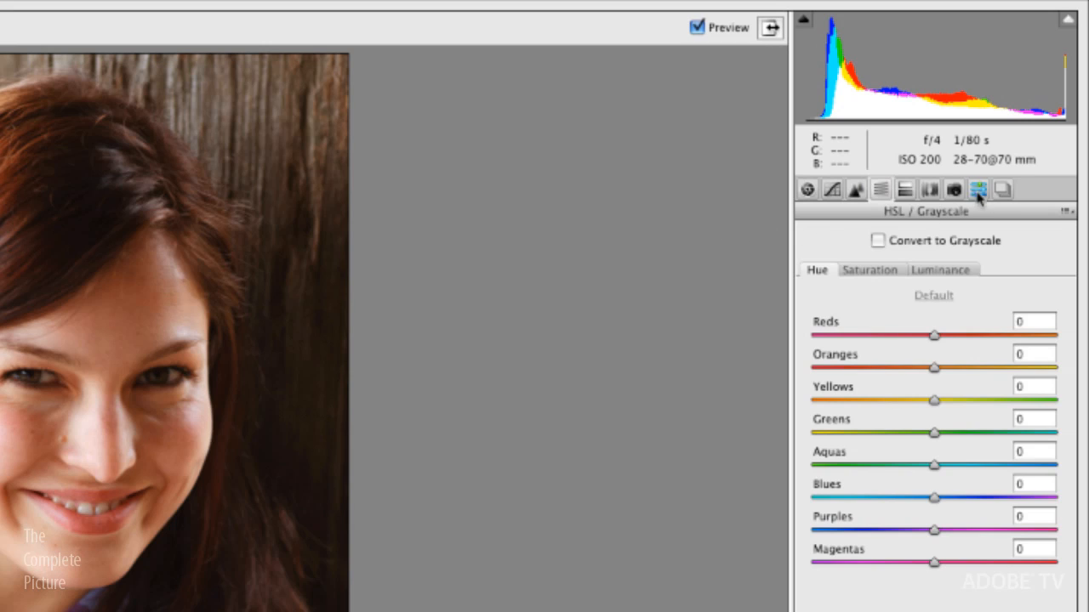
{"action": "left_click", "coordinate": [989, 191]}
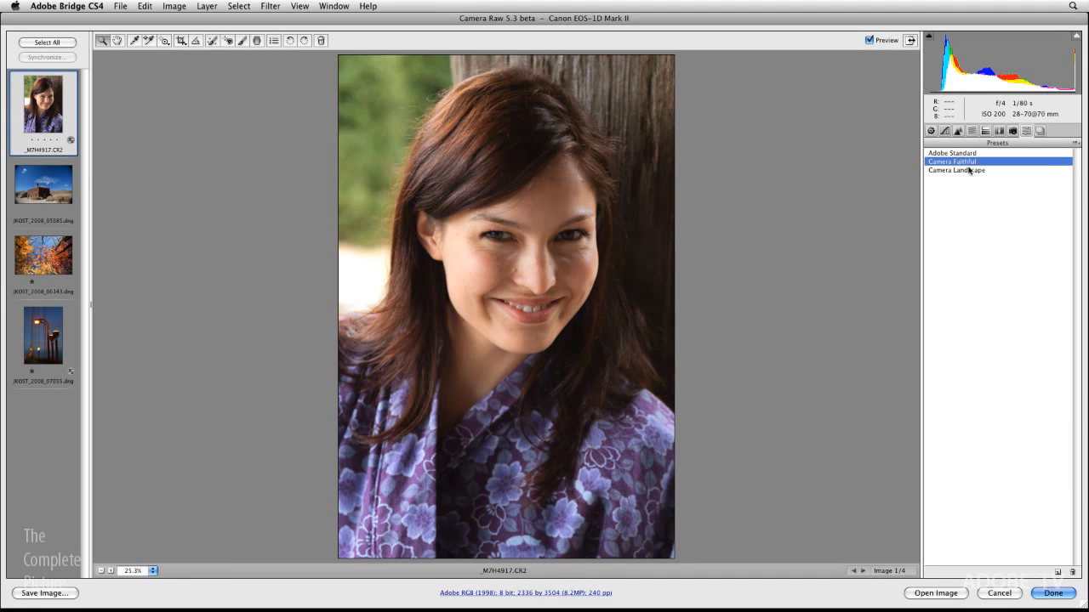
{"action": "left_click", "coordinate": [955, 169]}
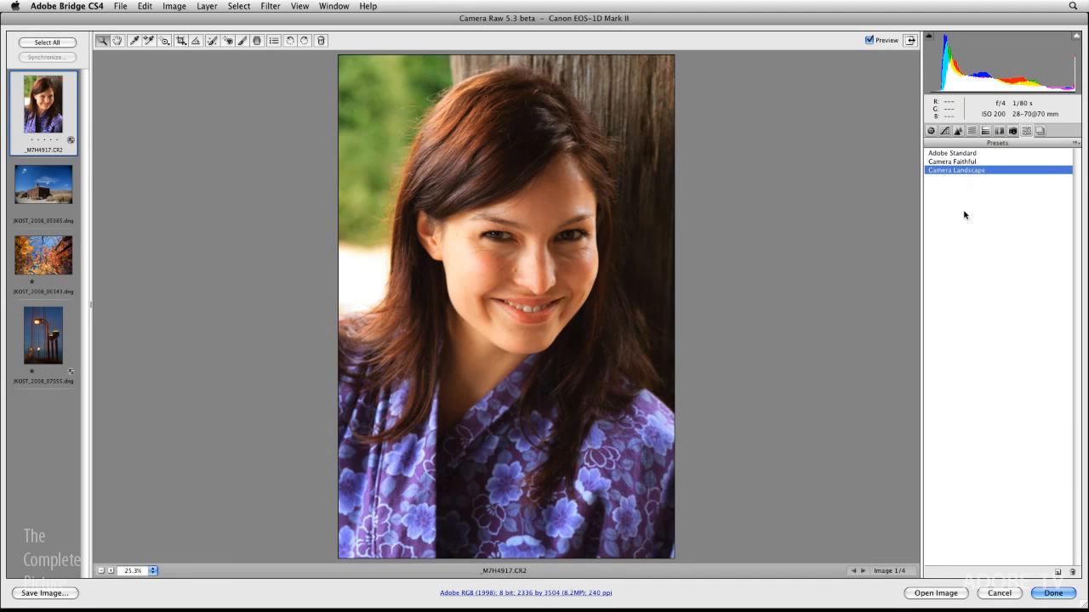
{"action": "mouse_move", "coordinate": [983, 209]}
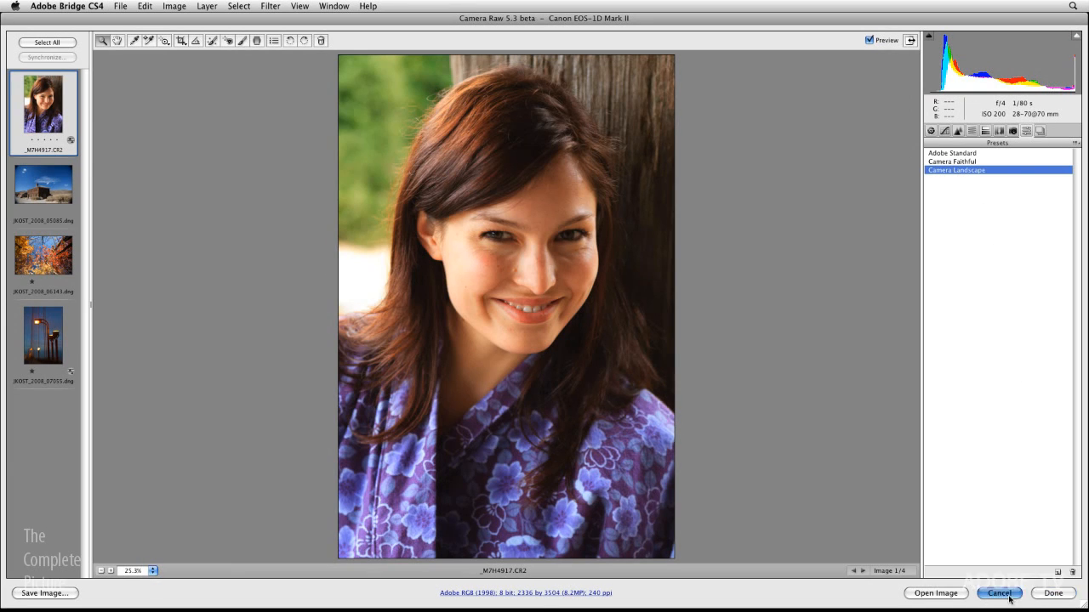
{"action": "left_click", "coordinate": [1003, 594]}
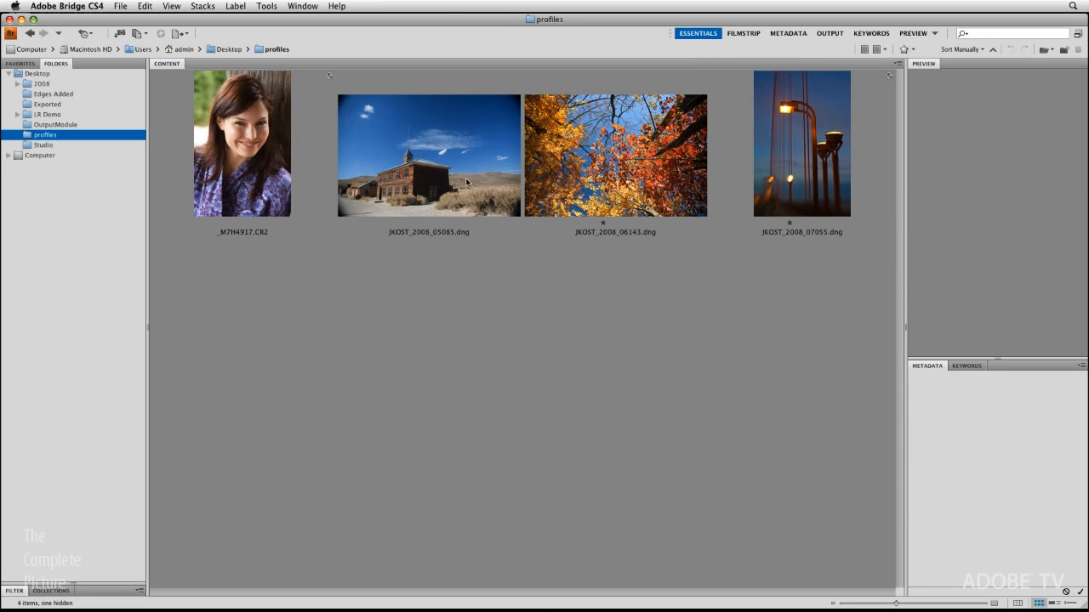
Apply the Camera Faithful develop setting to JKOST_2008_05085.dng from its context menu
{"action": "right_click", "coordinate": [429, 155]}
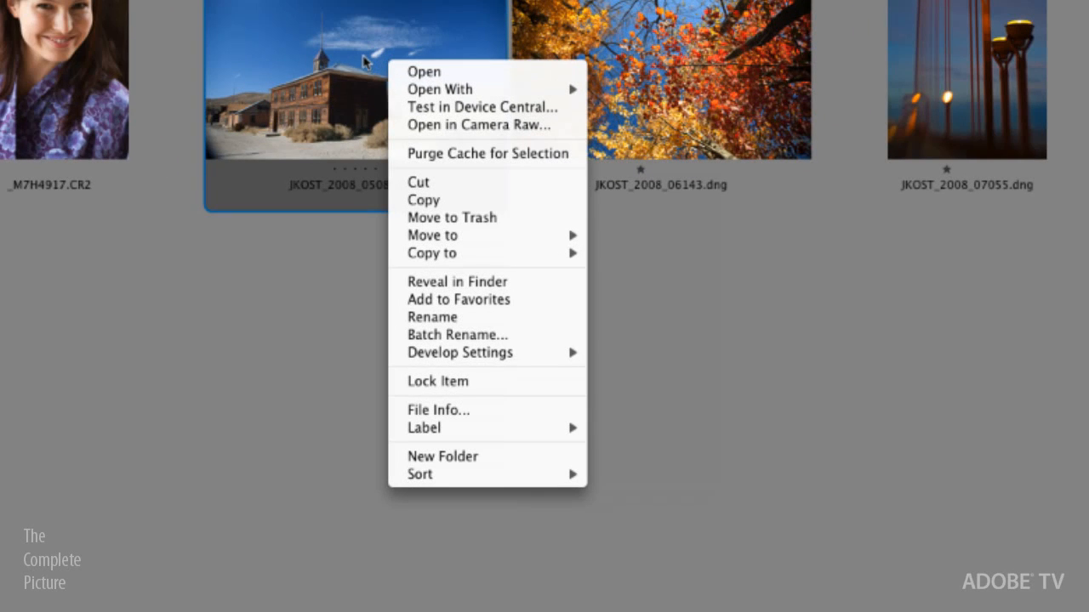
{"action": "mouse_move", "coordinate": [458, 335]}
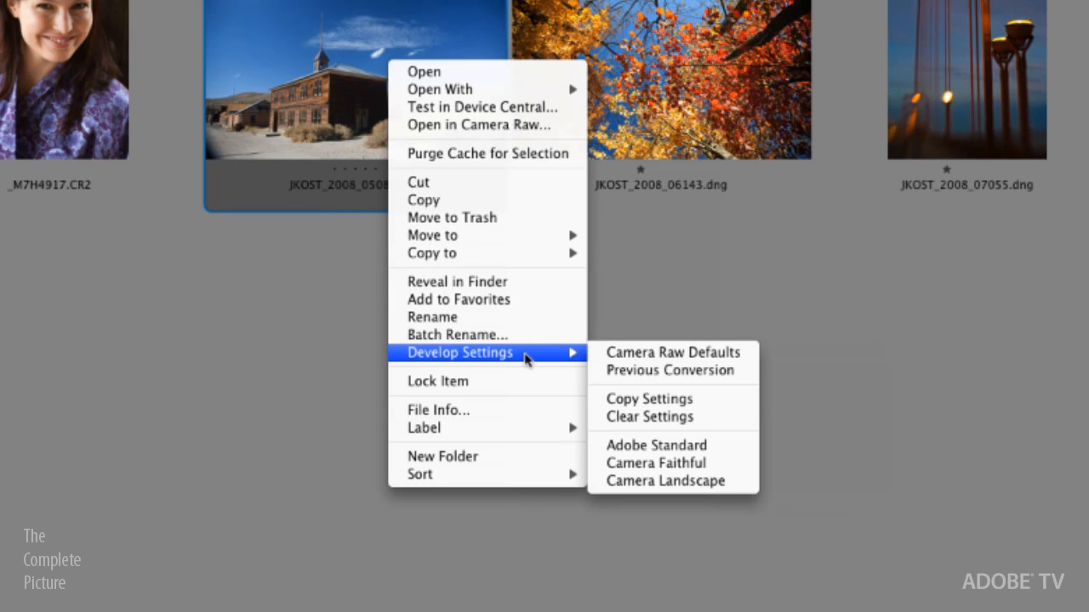
{"action": "mouse_move", "coordinate": [744, 476]}
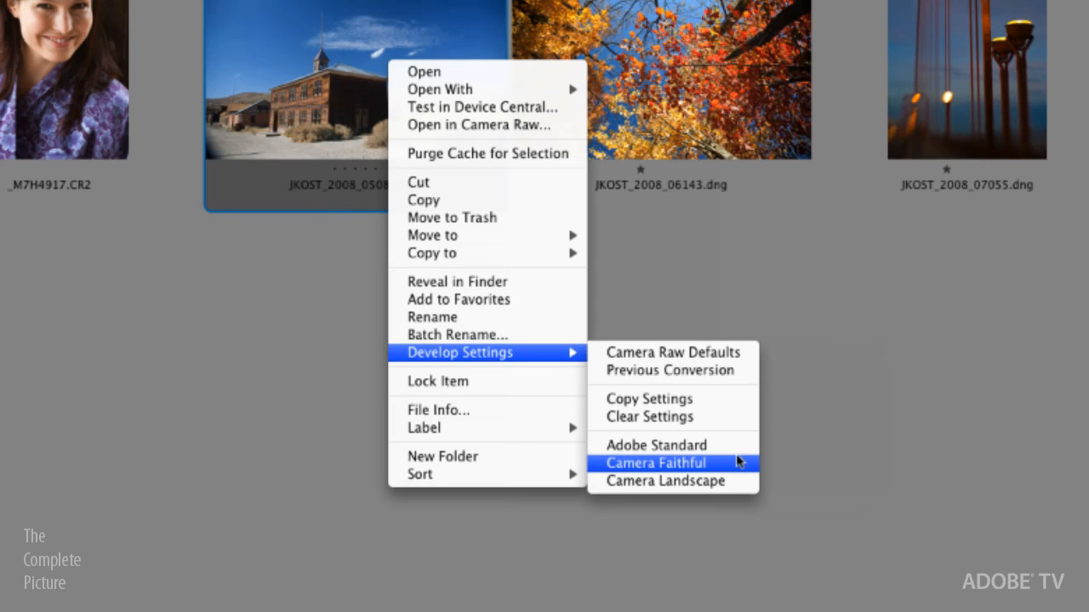
{"action": "mouse_move", "coordinate": [728, 467]}
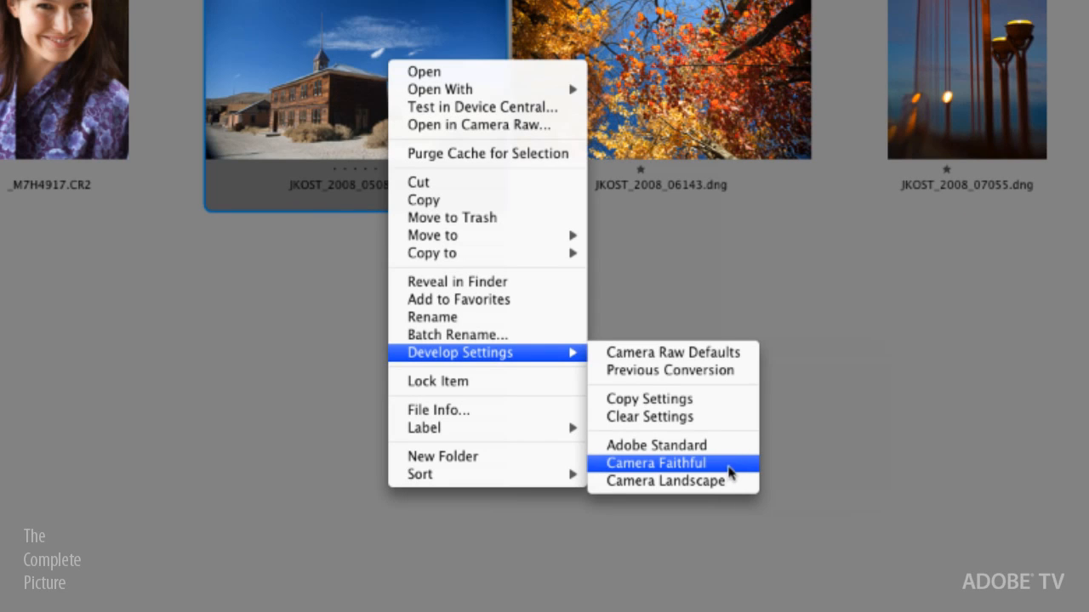
{"action": "mouse_move", "coordinate": [716, 470]}
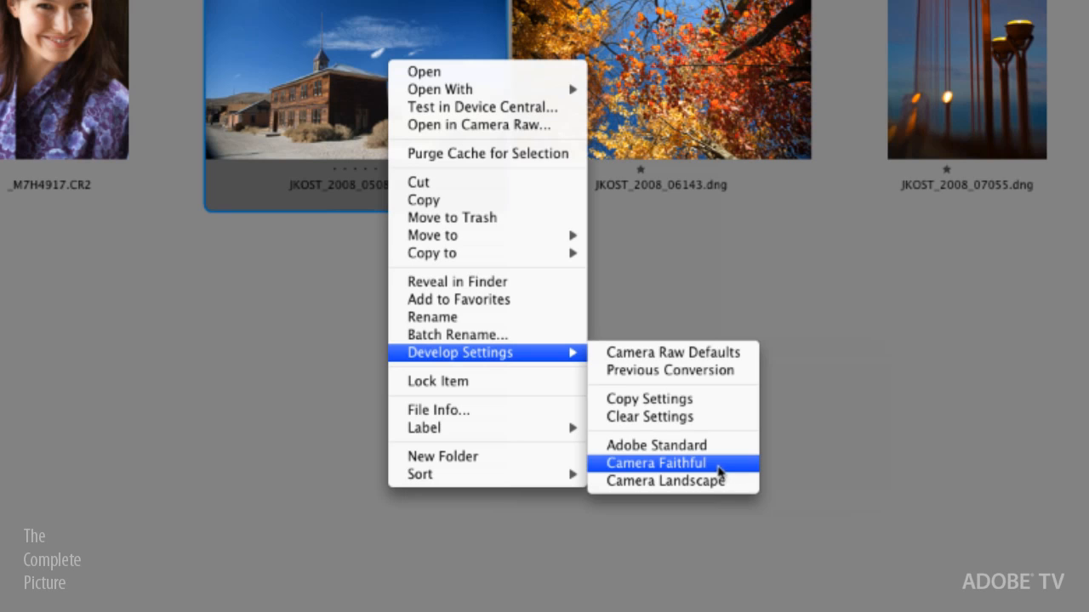
{"action": "left_click", "coordinate": [655, 463]}
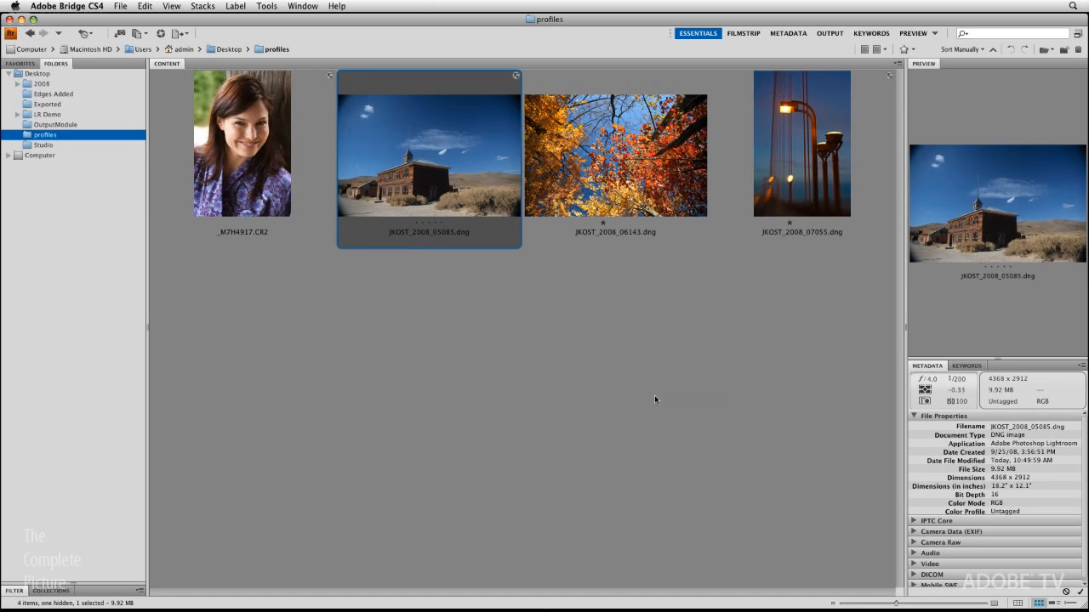
{"action": "mouse_move", "coordinate": [347, 267]}
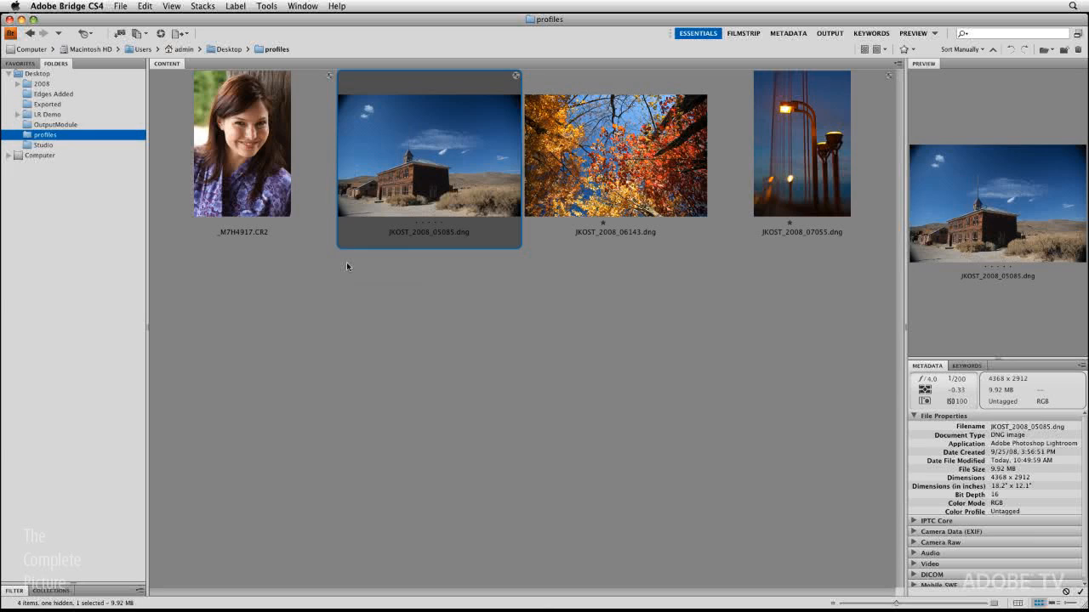
Bring up the Adobe Bridge CS4 application menu
{"action": "left_click", "coordinate": [73, 7]}
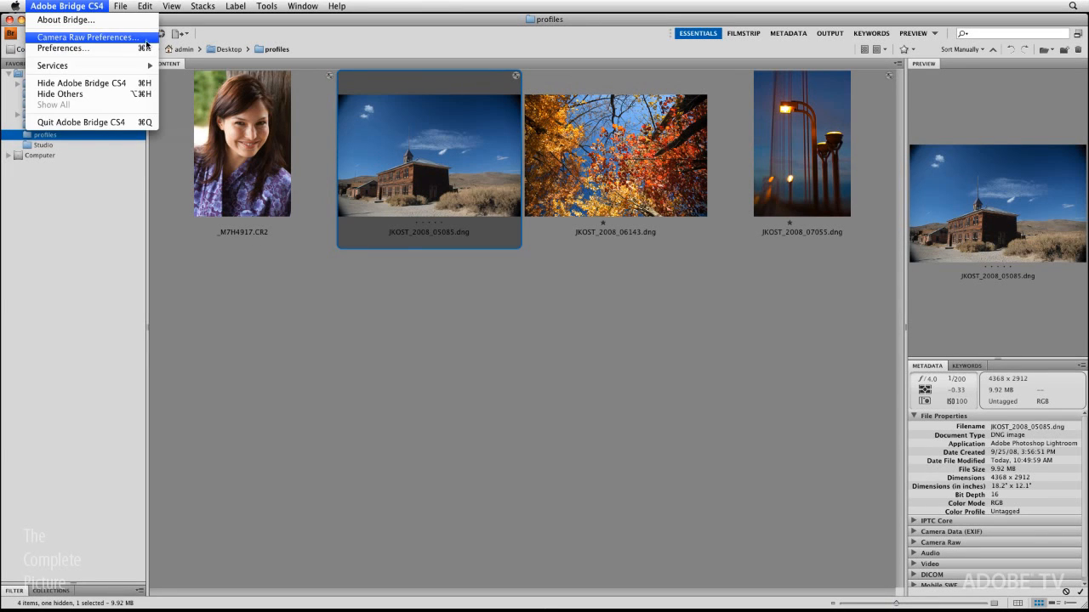
{"action": "left_click", "coordinate": [87, 37]}
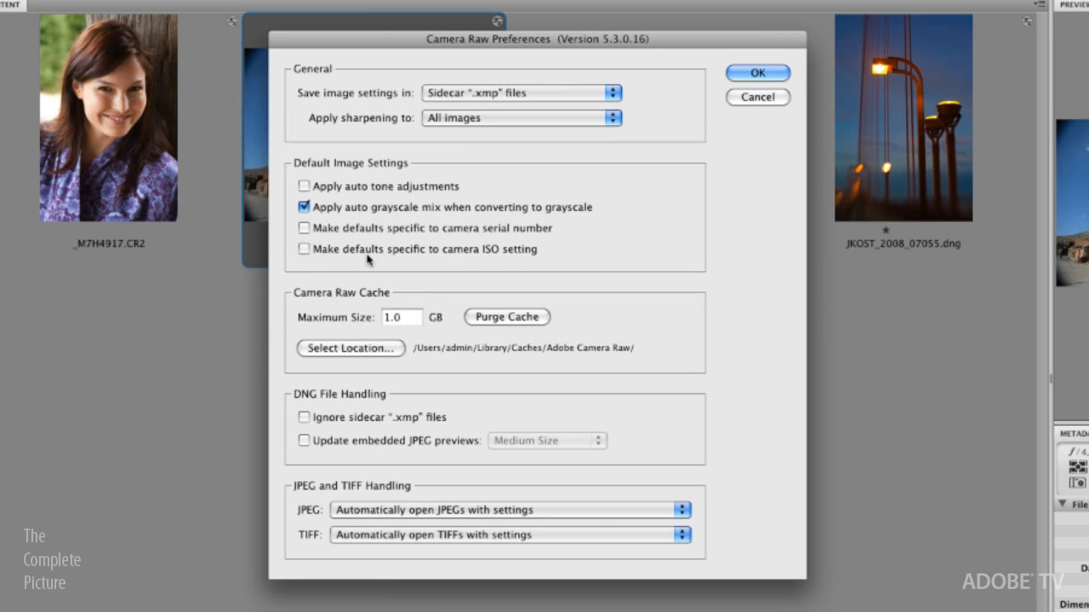
{"action": "mouse_move", "coordinate": [554, 247]}
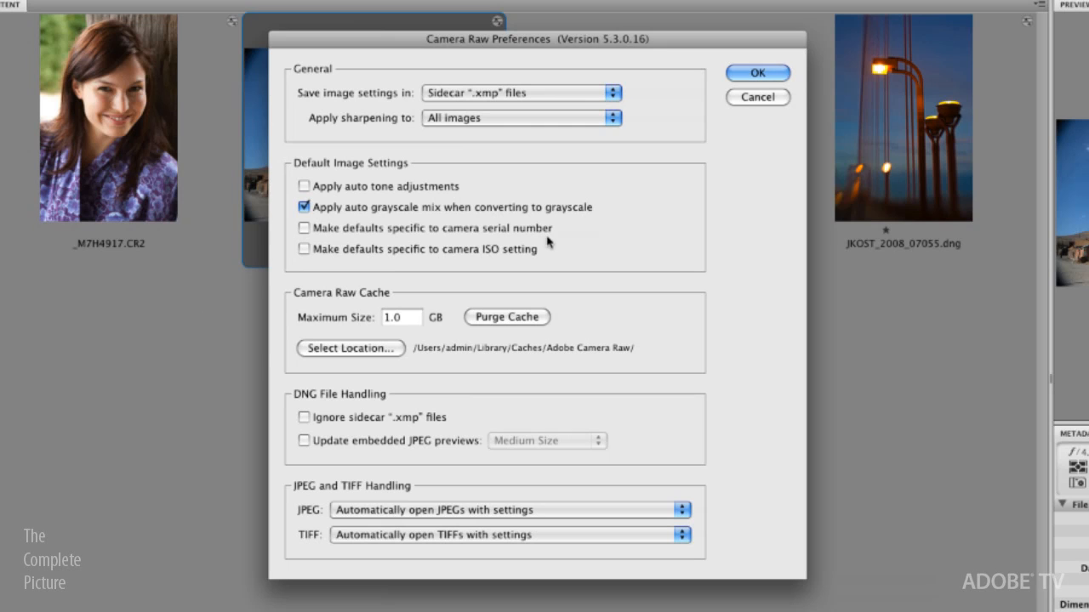
{"action": "mouse_move", "coordinate": [444, 267]}
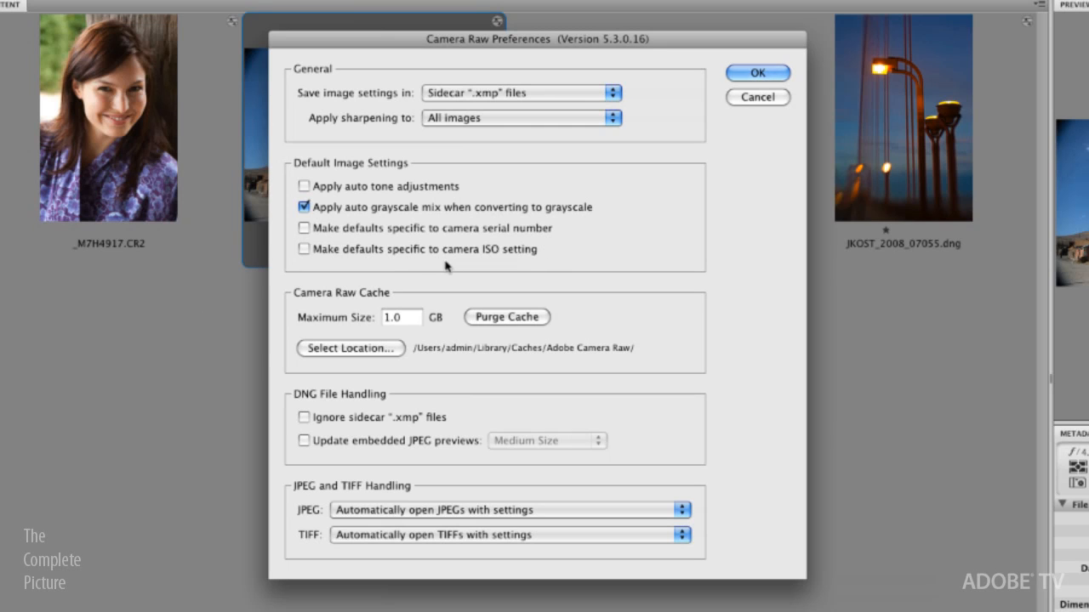
{"action": "mouse_move", "coordinate": [520, 275]}
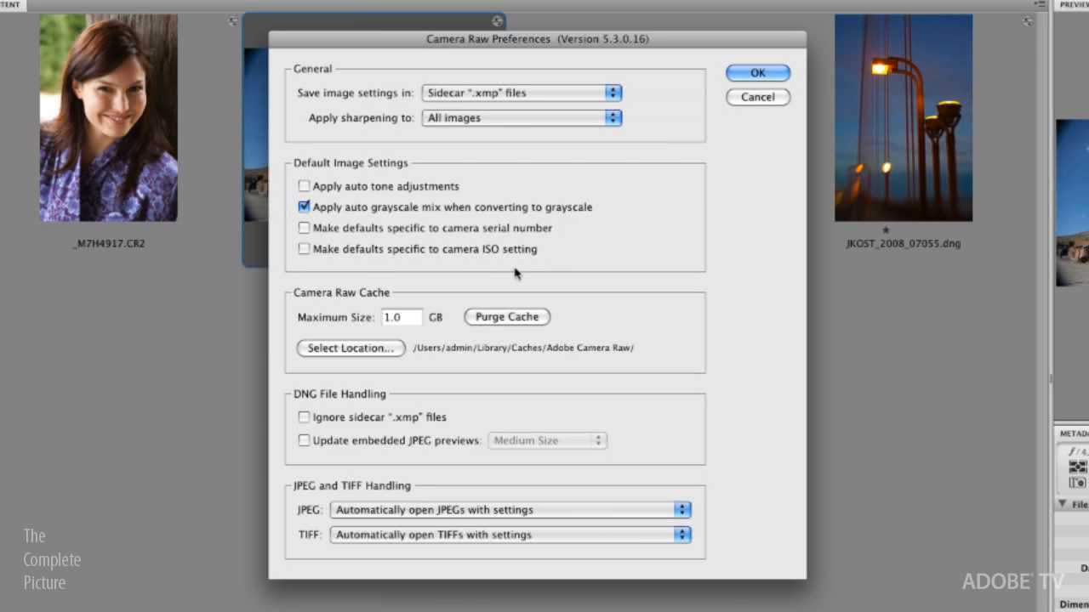
{"action": "mouse_move", "coordinate": [576, 237]}
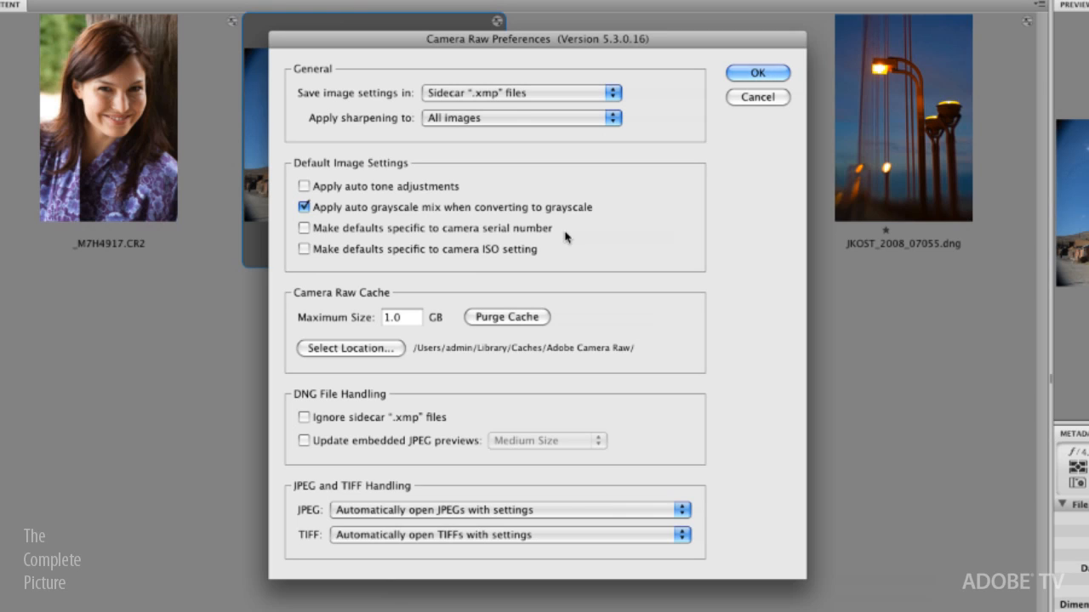
{"action": "mouse_move", "coordinate": [359, 258]}
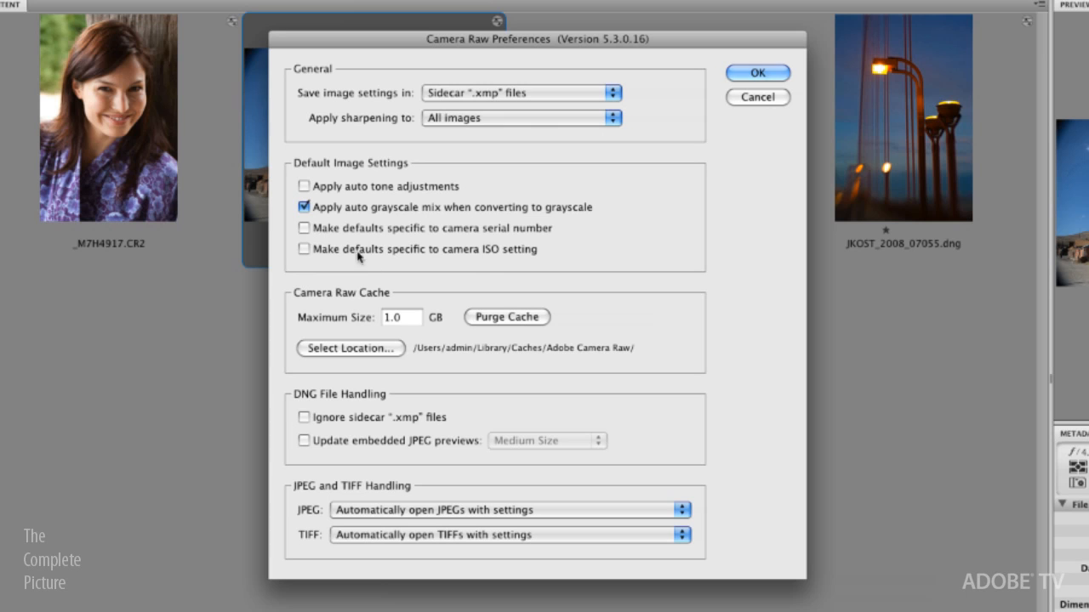
{"action": "mouse_move", "coordinate": [590, 249]}
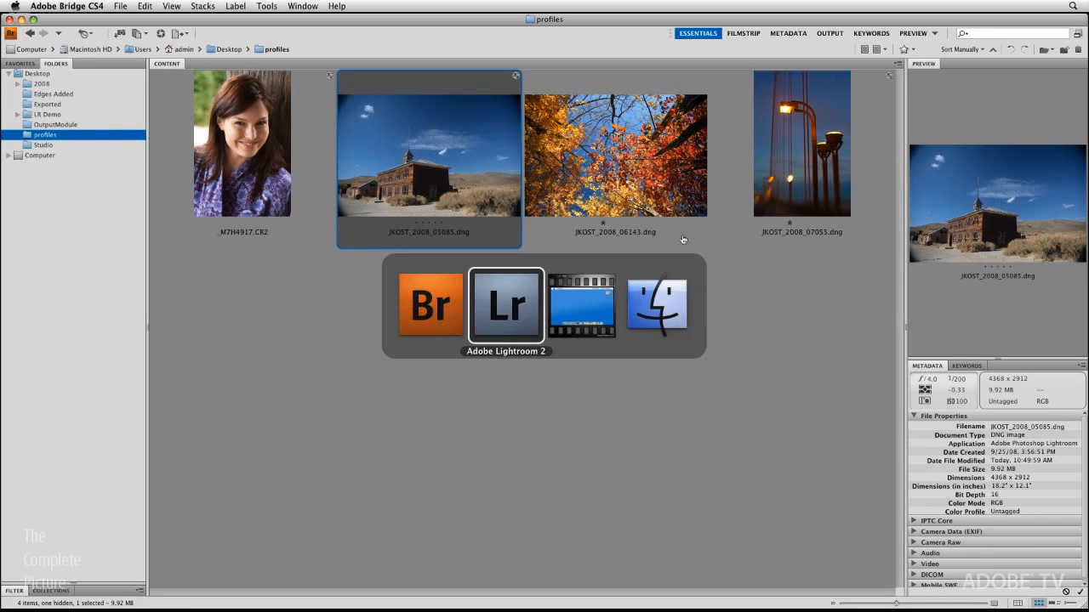
In Lightroom's Presets preferences, tie develop defaults to camera serial number and ISO setting
{"action": "left_click", "coordinate": [505, 304]}
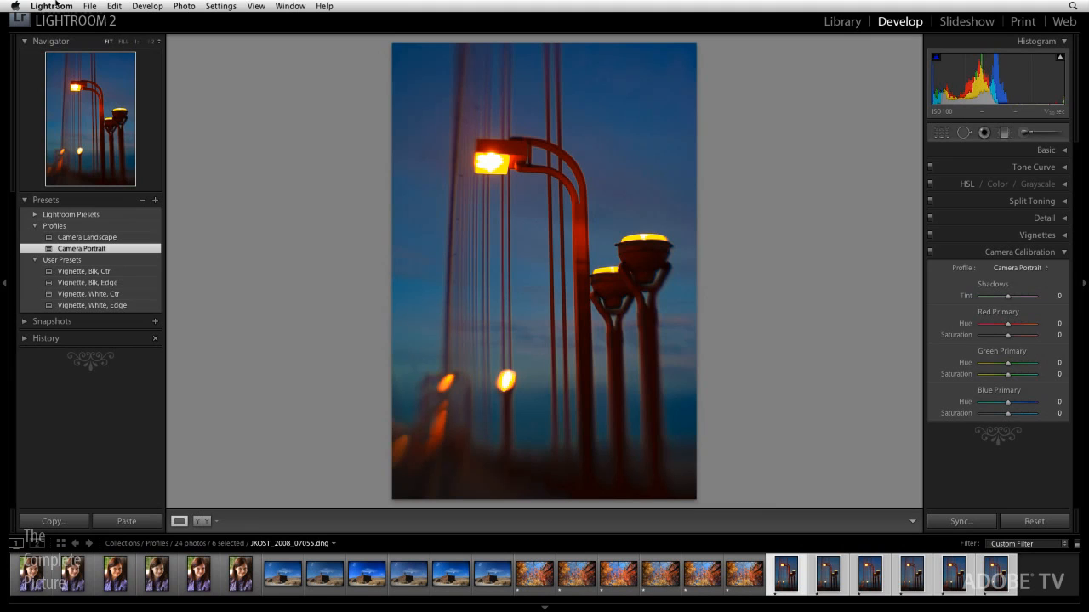
{"action": "left_click", "coordinate": [51, 6]}
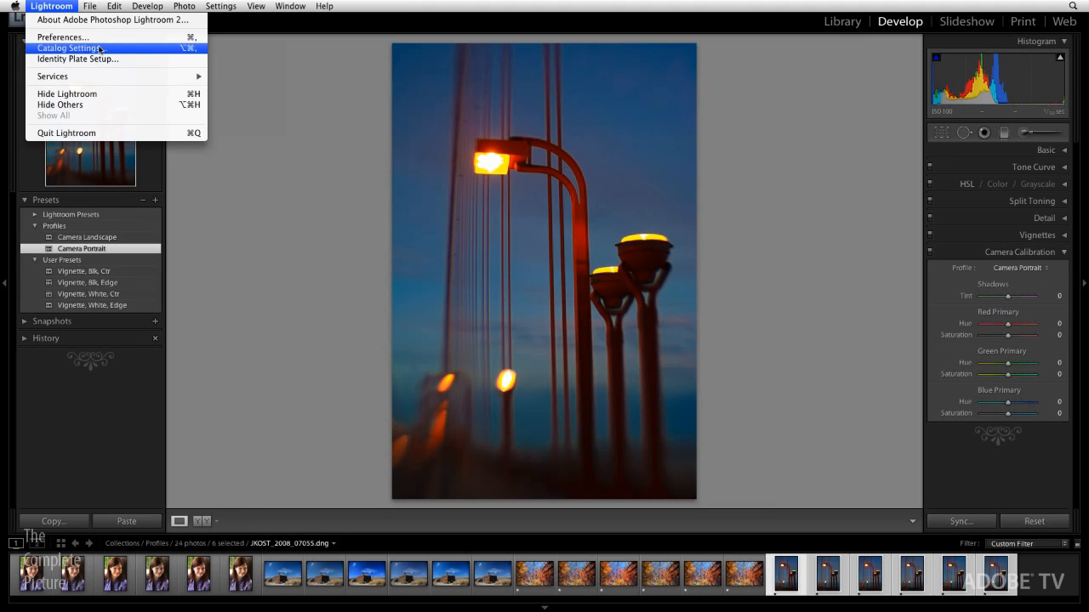
{"action": "left_click", "coordinate": [62, 34]}
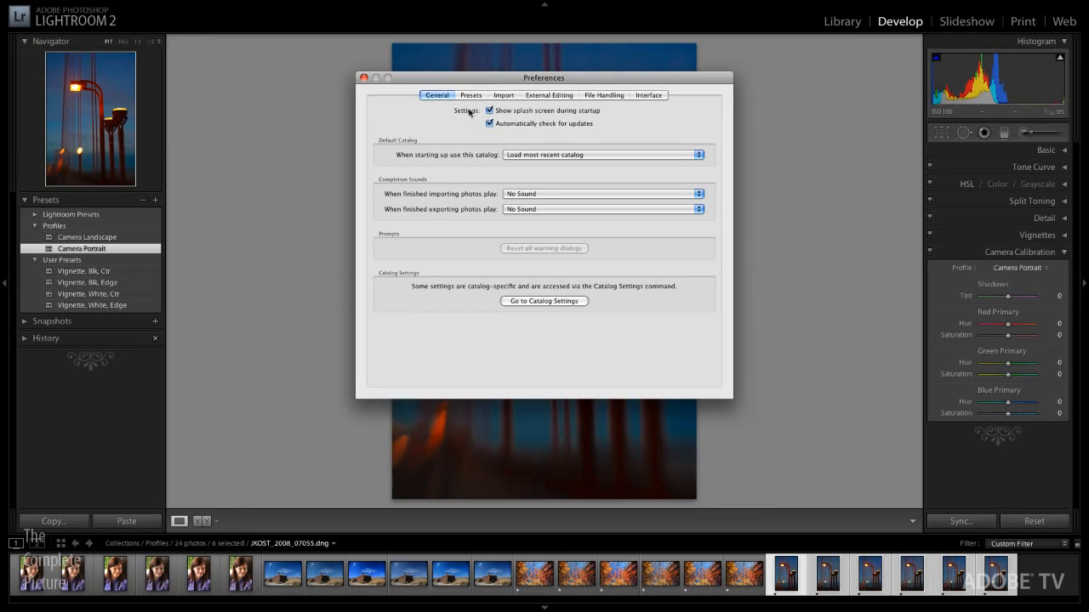
{"action": "left_click", "coordinate": [468, 94]}
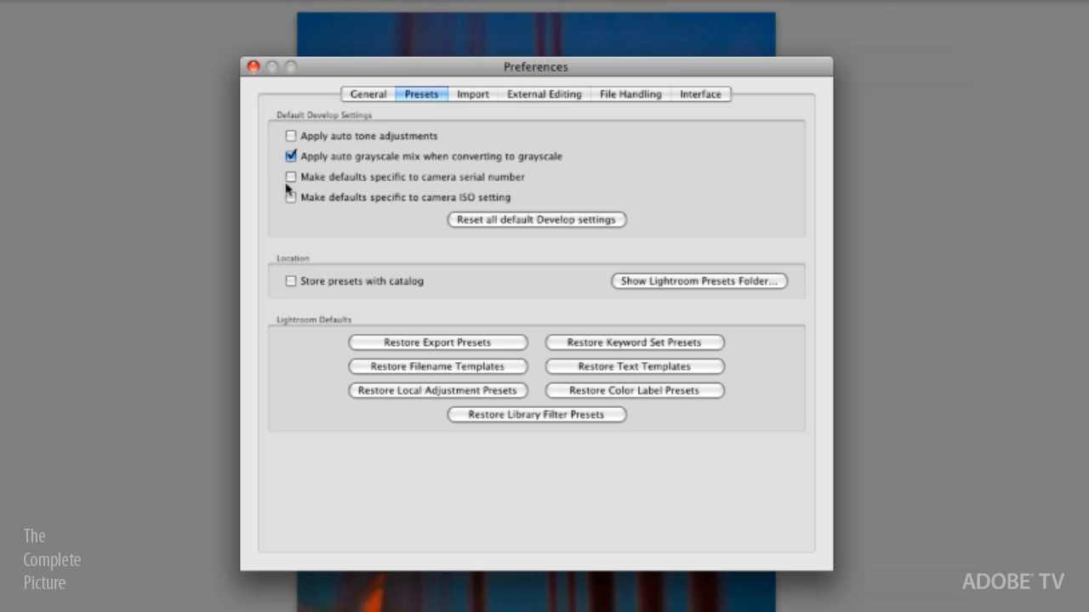
{"action": "left_click", "coordinate": [288, 177]}
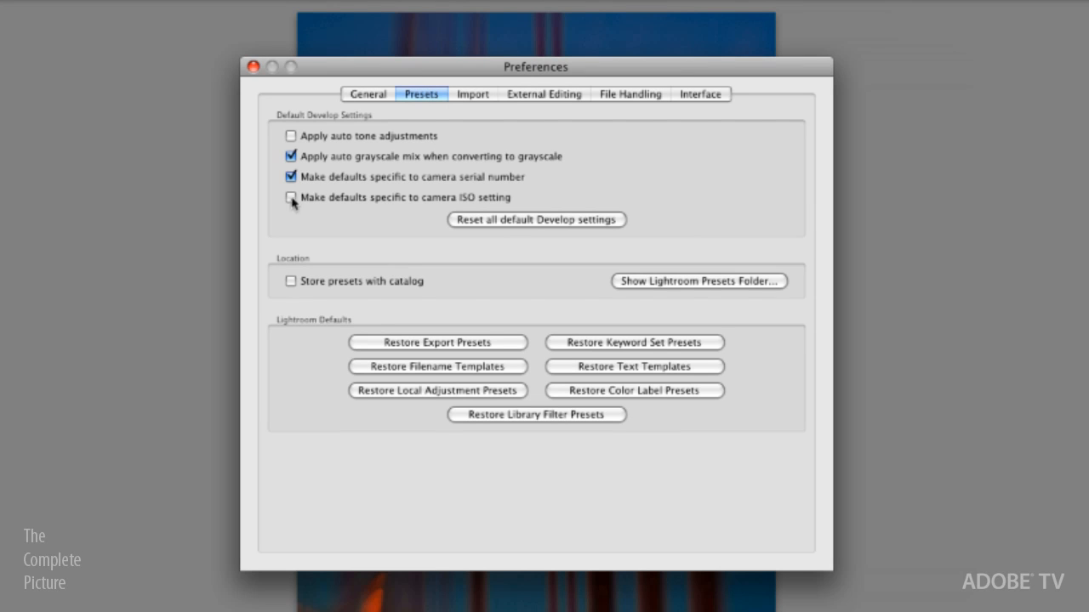
{"action": "left_click", "coordinate": [287, 198]}
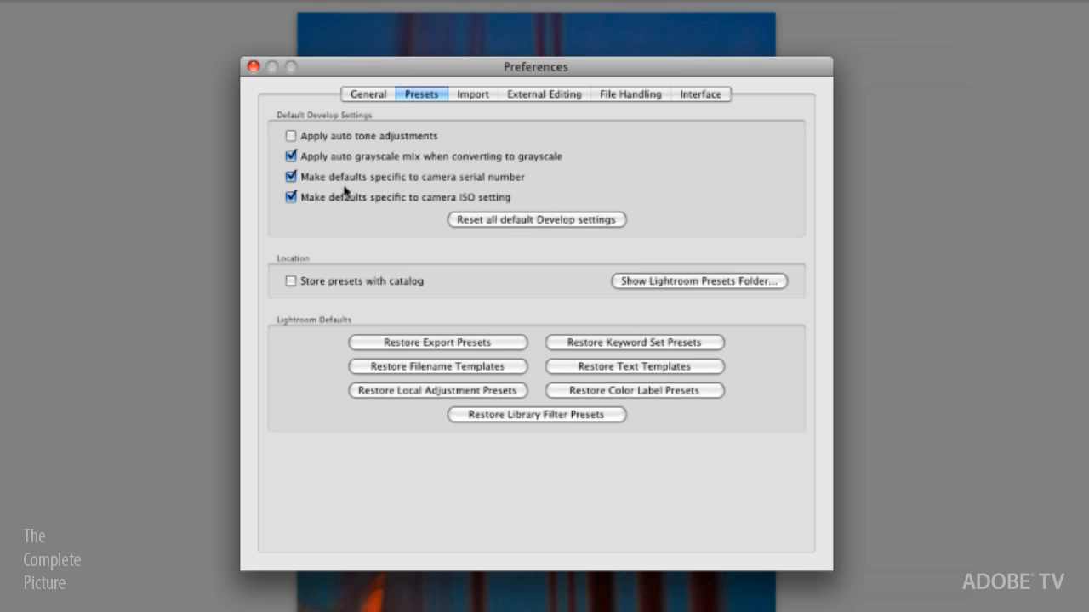